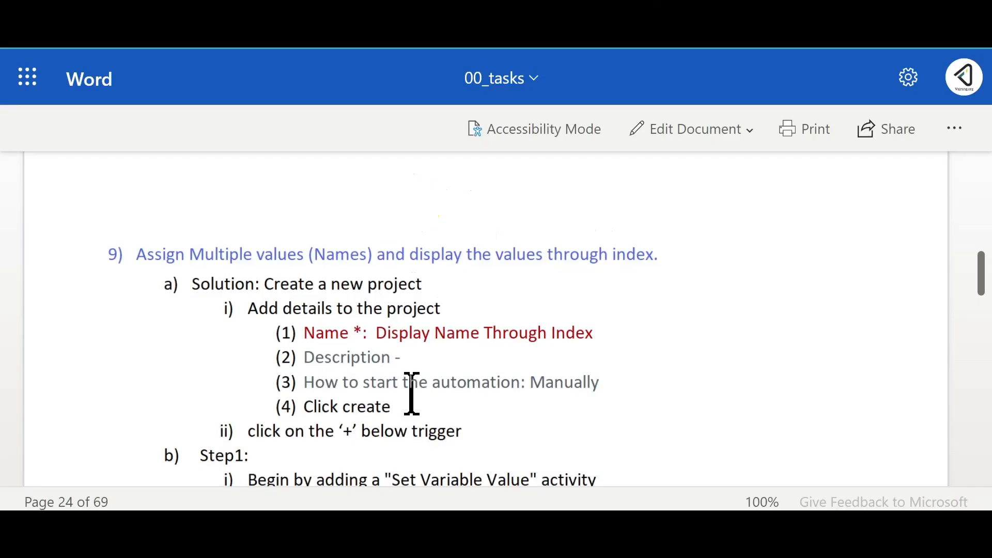
{"action": "mouse_move", "coordinate": [718, 326]}
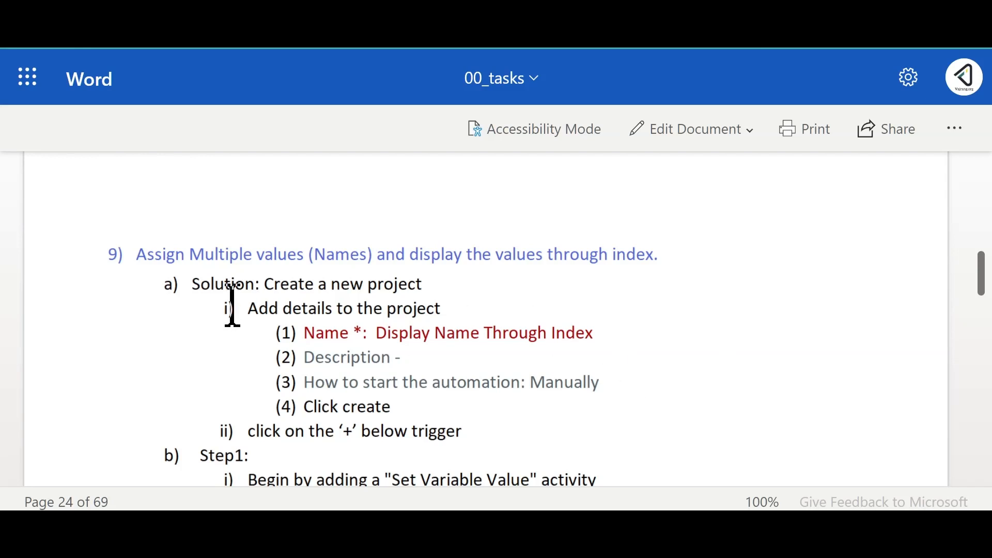
{"action": "mouse_move", "coordinate": [373, 333]}
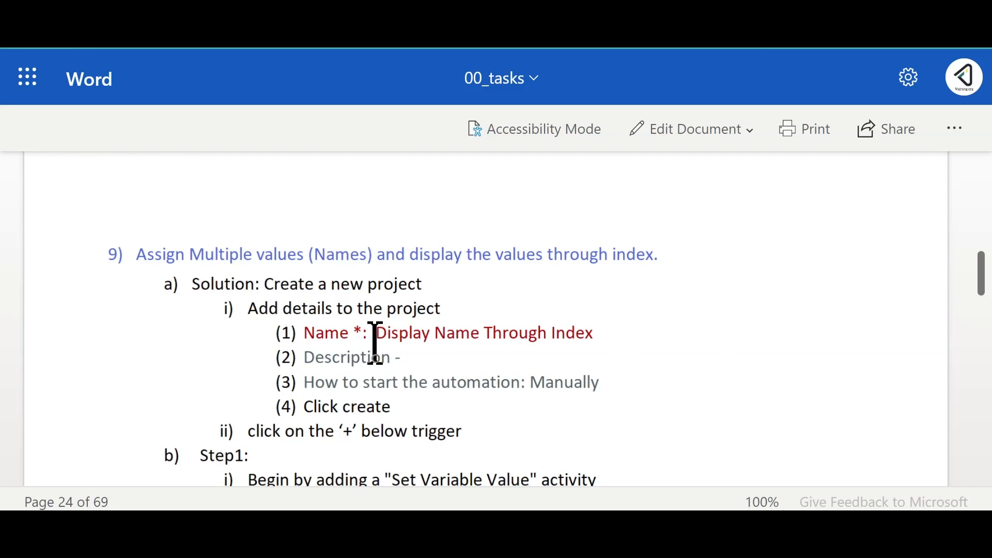
Step: Create a new manually started project named 'Display Name through index'
{"action": "scroll", "scroll_direction": "down", "scroll_amount": 3}
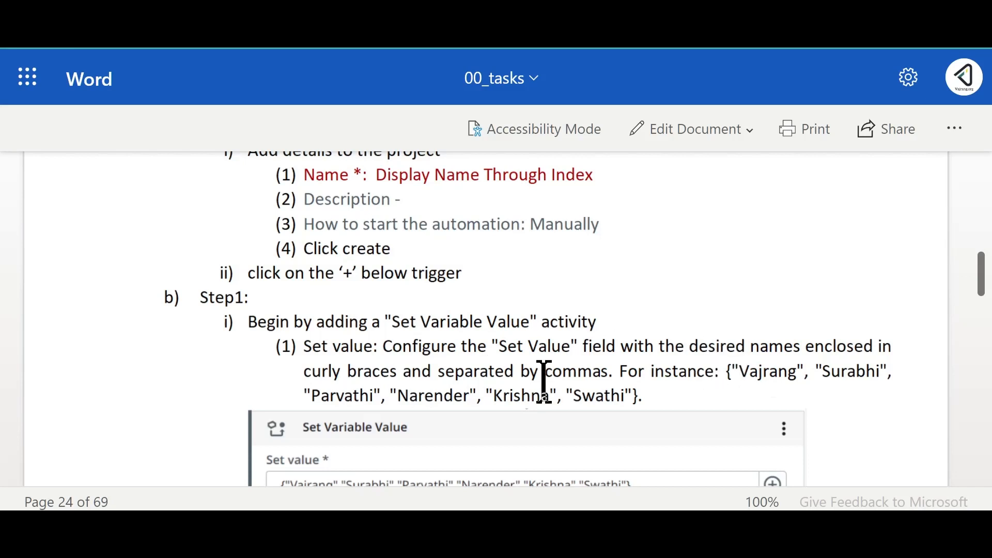
{"action": "scroll", "scroll_direction": "down", "scroll_amount": 3}
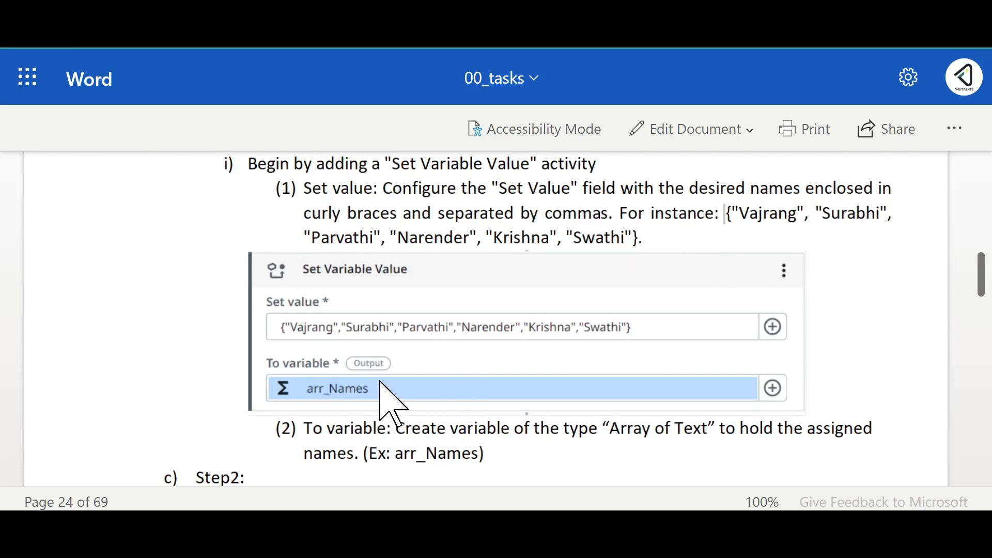
{"action": "mouse_move", "coordinate": [370, 430]}
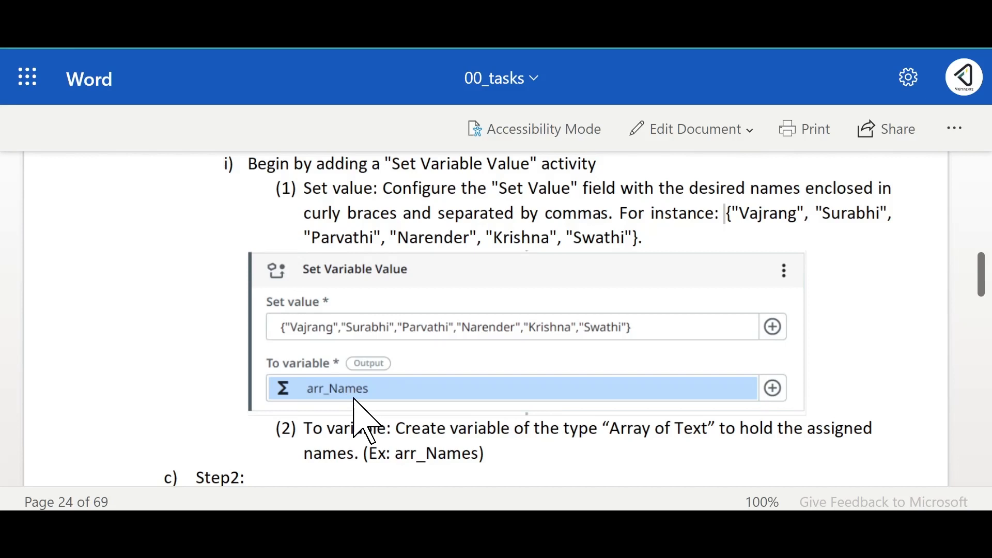
{"action": "mouse_move", "coordinate": [569, 471]}
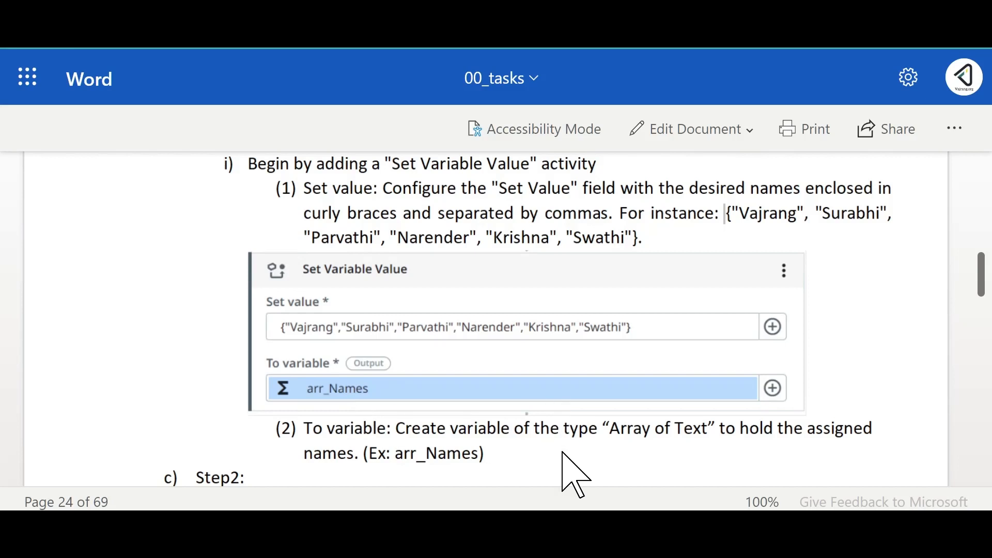
{"action": "scroll", "scroll_direction": "down", "scroll_amount": 3}
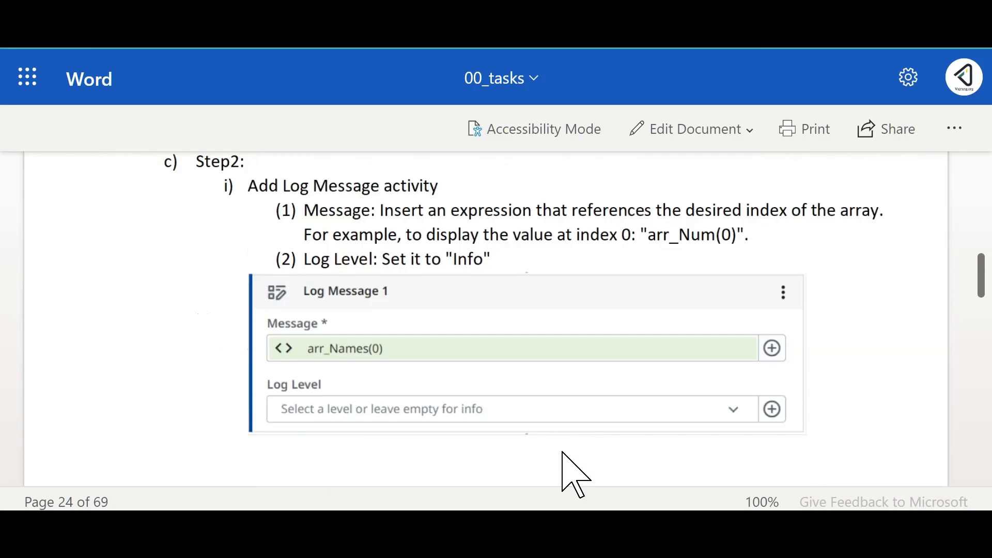
{"action": "mouse_move", "coordinate": [476, 333]}
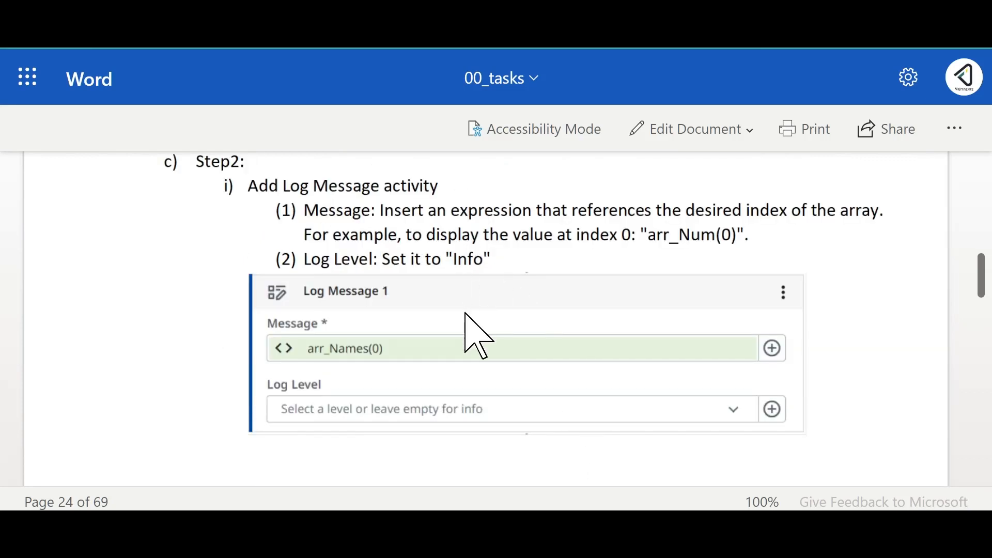
{"action": "mouse_move", "coordinate": [497, 322]}
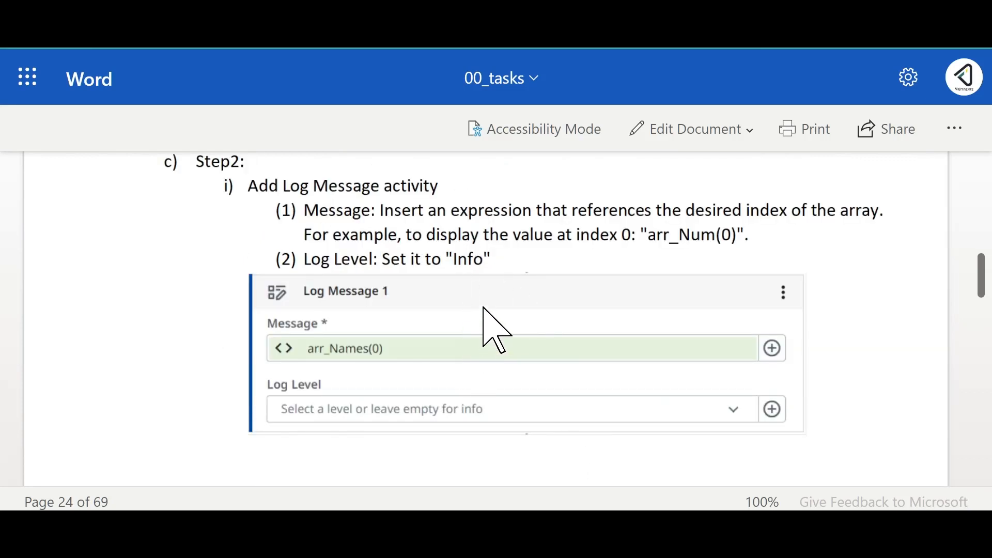
{"action": "mouse_move", "coordinate": [354, 370]}
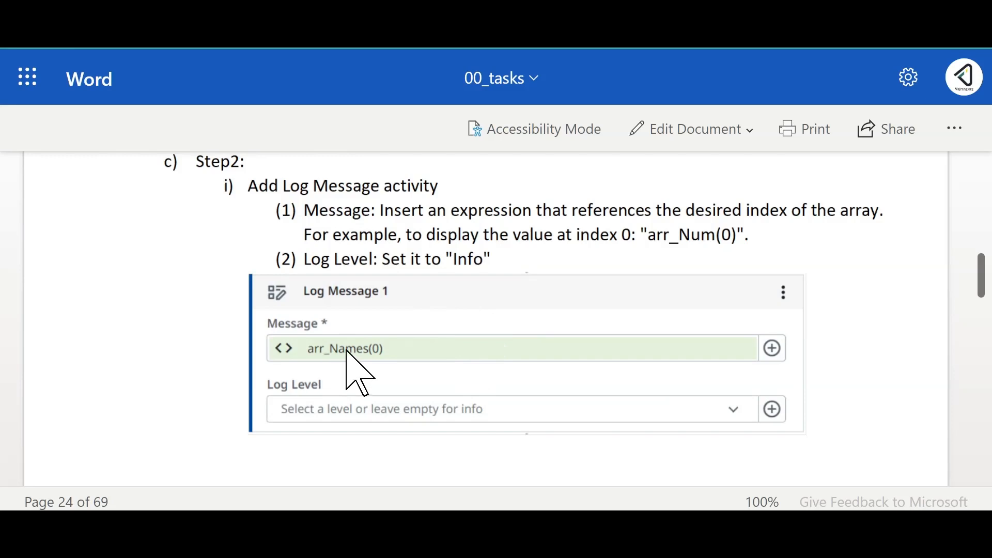
{"action": "mouse_move", "coordinate": [418, 395]}
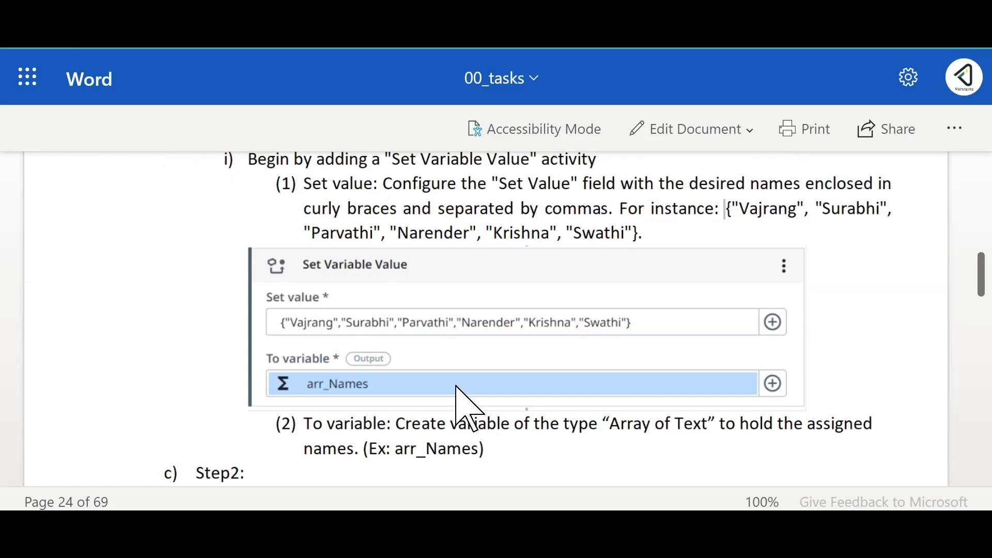
{"action": "scroll", "scroll_direction": "down", "scroll_amount": 3}
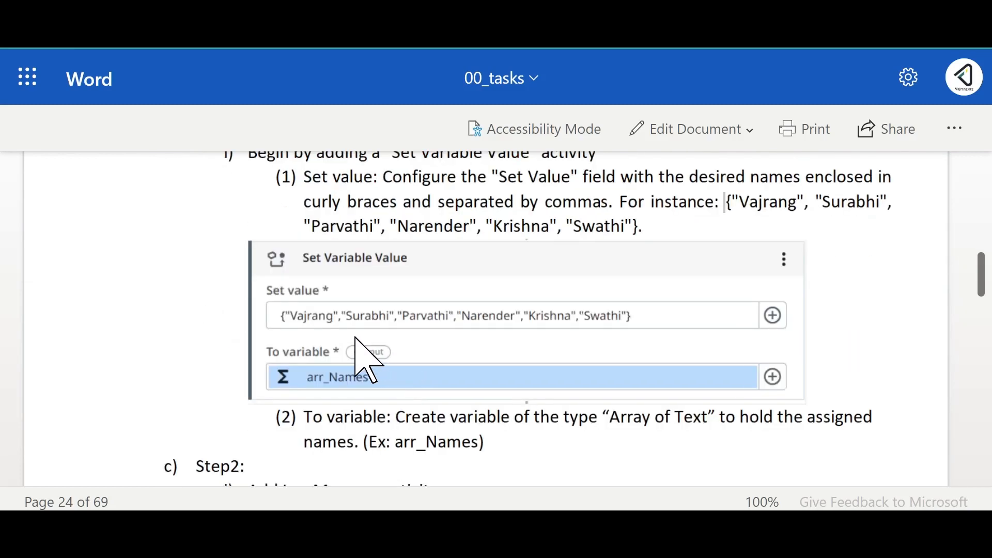
{"action": "scroll", "scroll_direction": "down", "scroll_amount": 3}
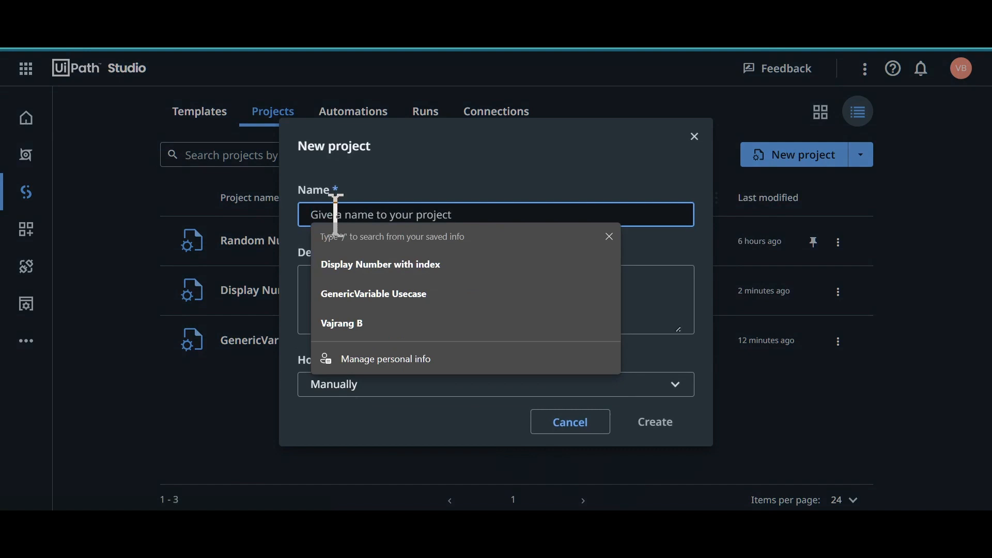
{"action": "type", "text": "Display Name"}
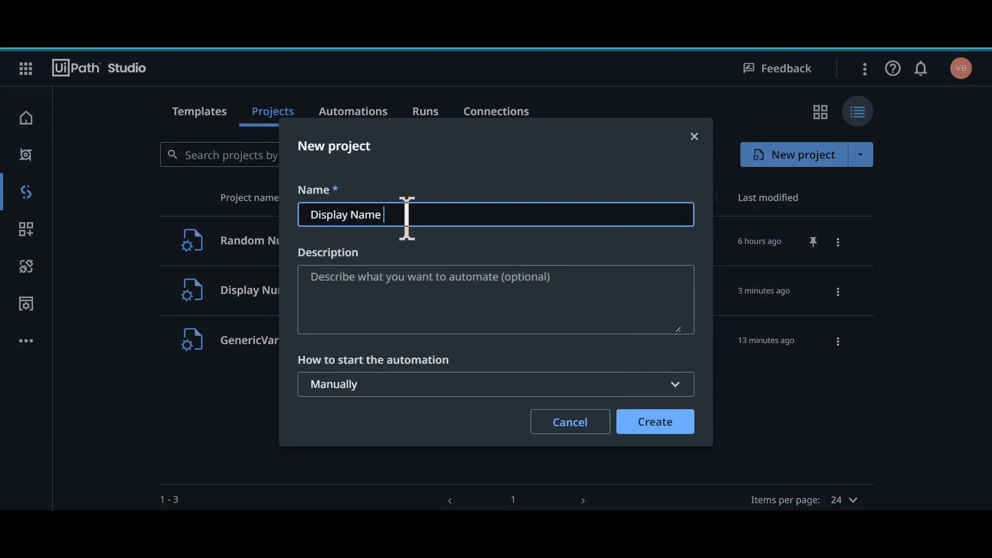
{"action": "type", "text": "through index"}
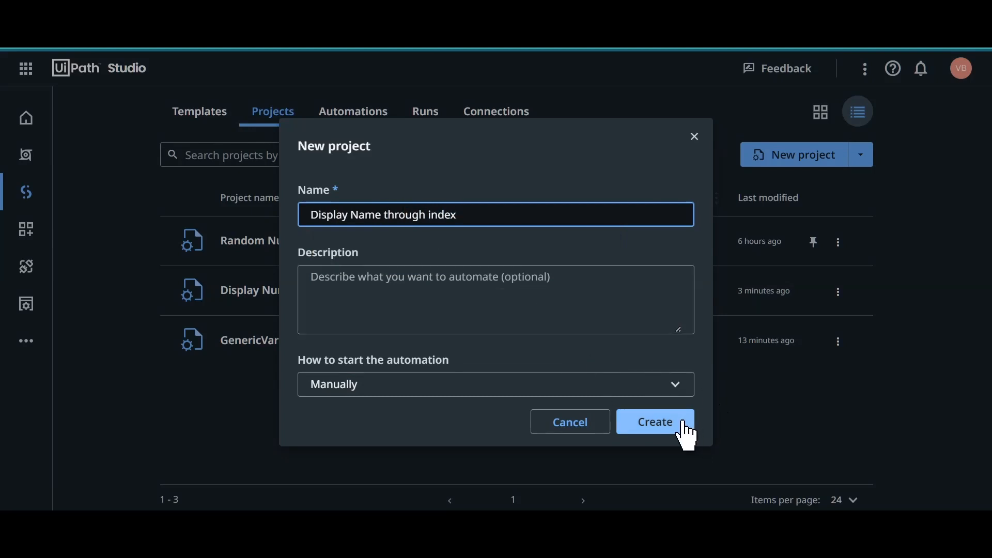
{"action": "left_click", "coordinate": [654, 422]}
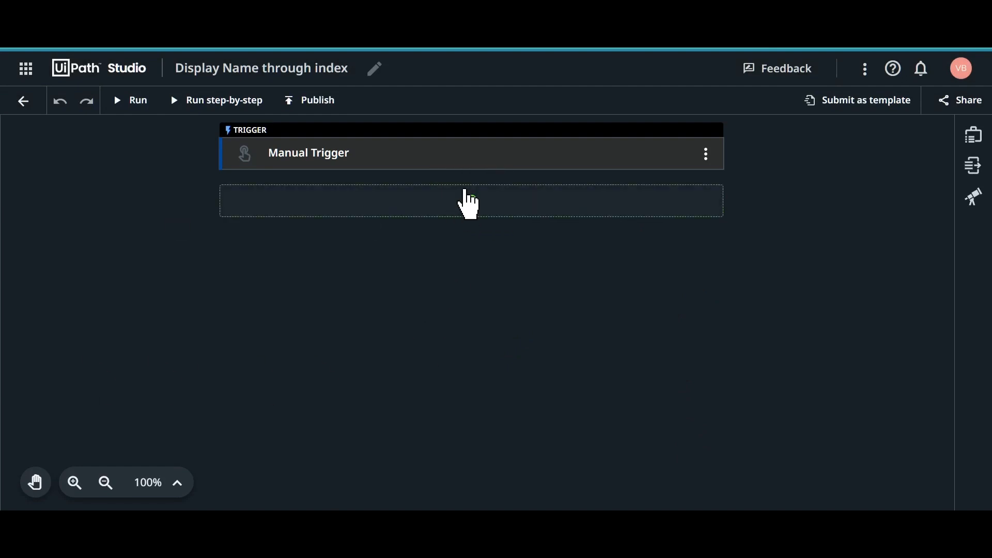
Step: Add a Set Variable Value step whose value is the array {vajrang, Surabhi, Parvathi, Narender}
{"action": "left_click", "coordinate": [471, 201]}
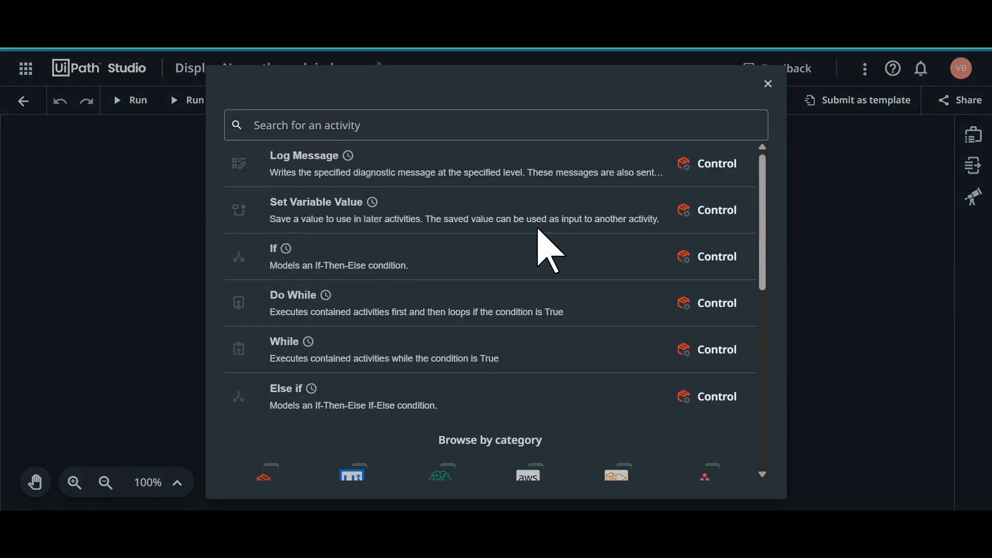
{"action": "left_click", "coordinate": [316, 209]}
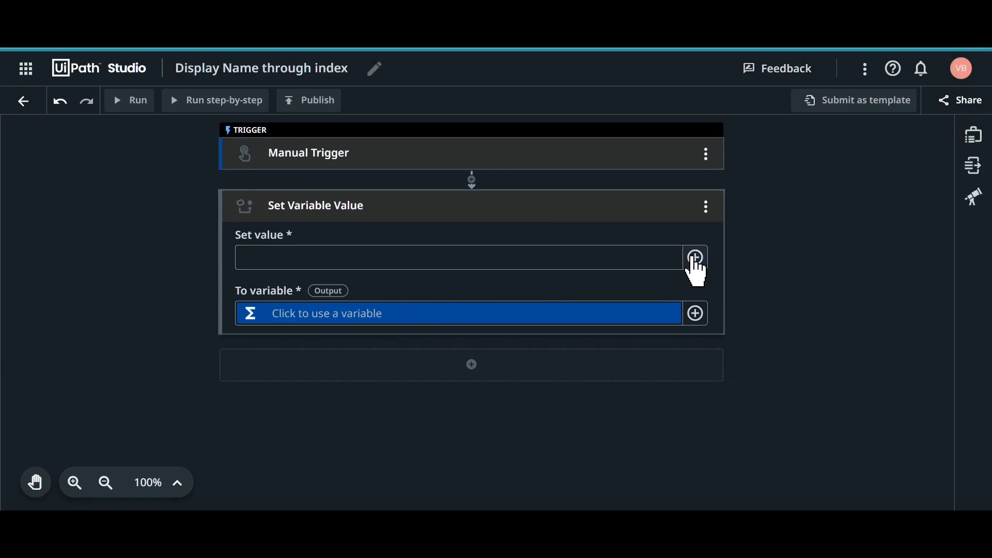
{"action": "left_click", "coordinate": [694, 258]}
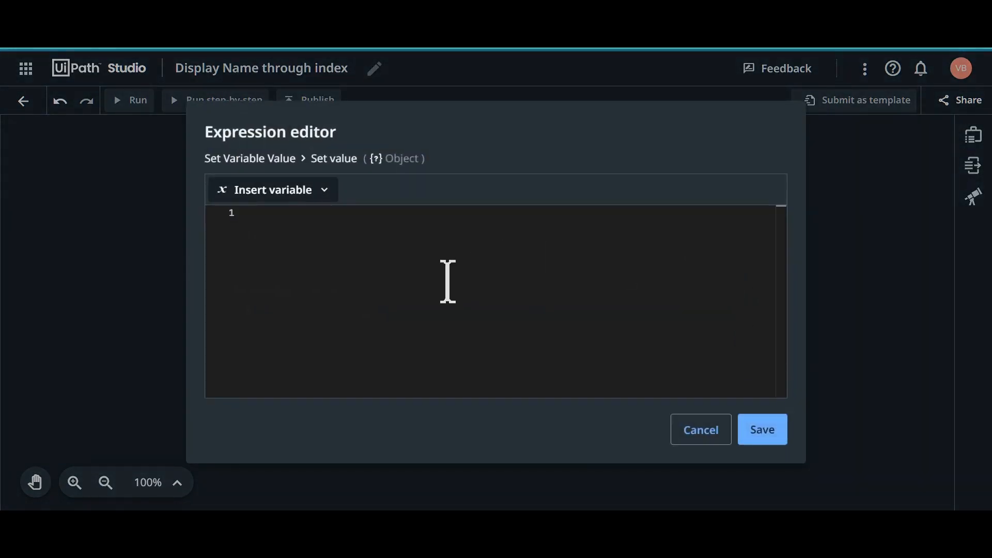
{"action": "type", "text": "{}"}
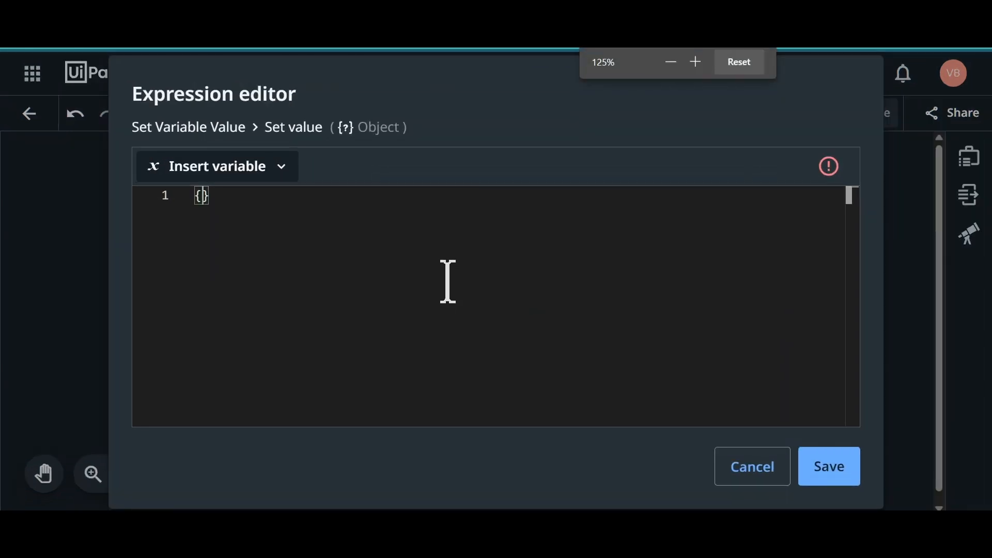
{"action": "type", "text": "\"\""}
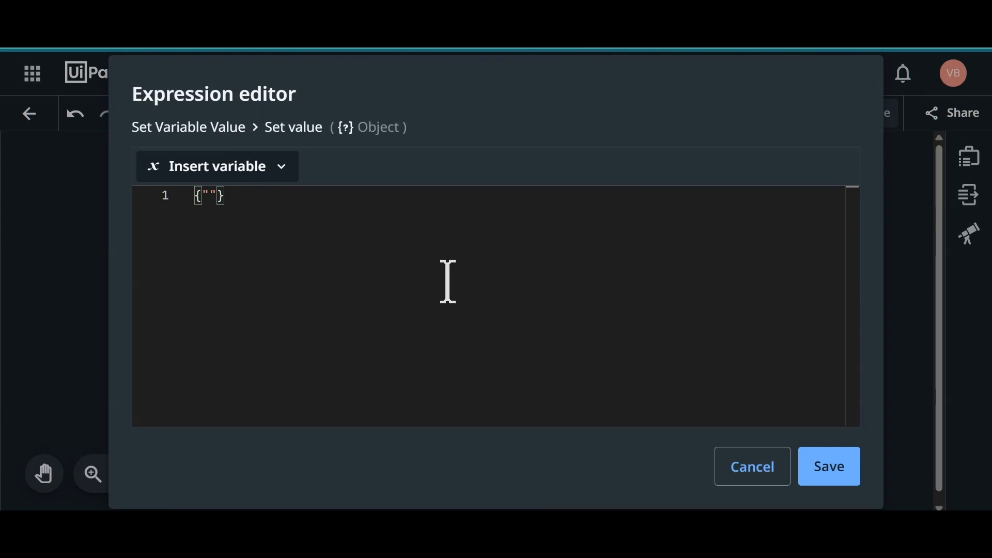
{"action": "type", "text": "vajrna"}
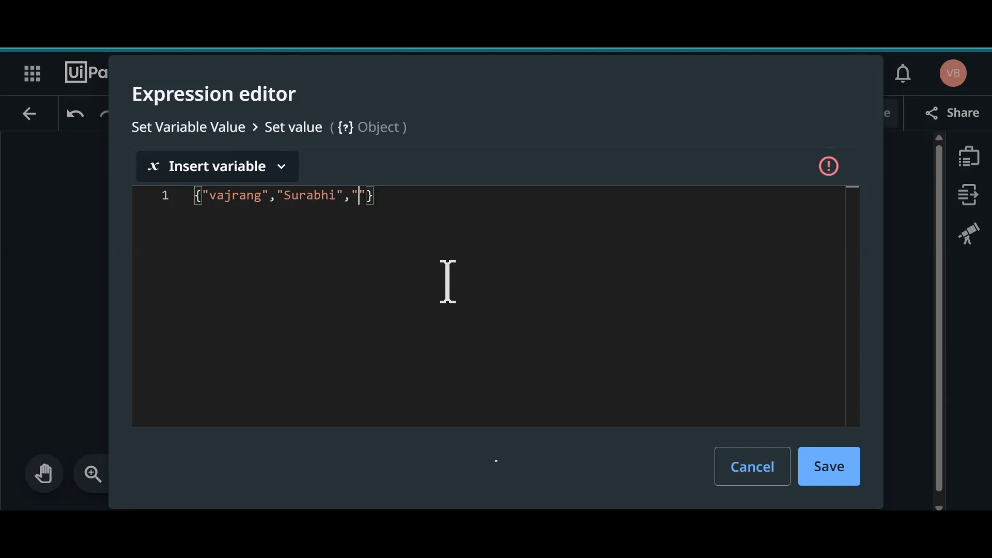
{"action": "type", "text": "Parva"}
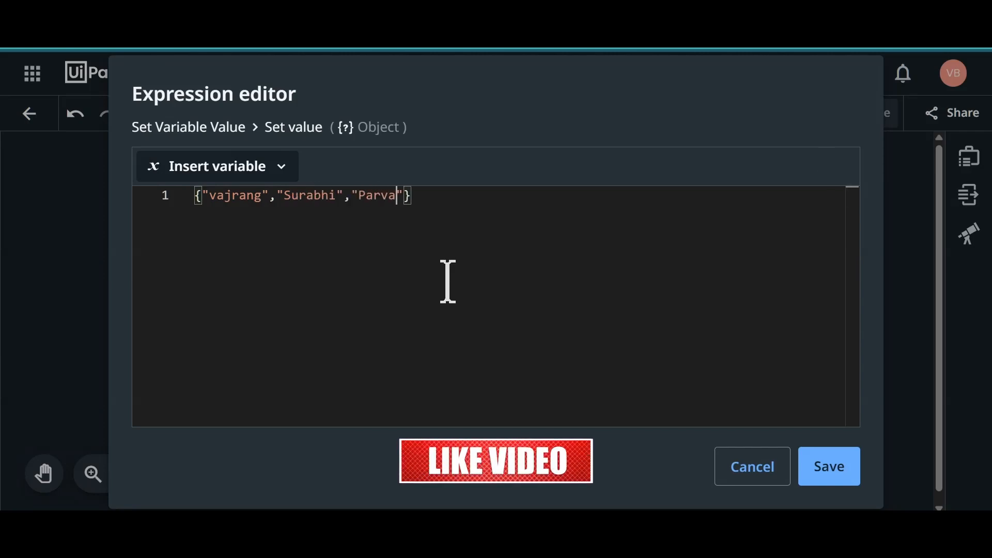
{"action": "type", "text": "thi\",\""}
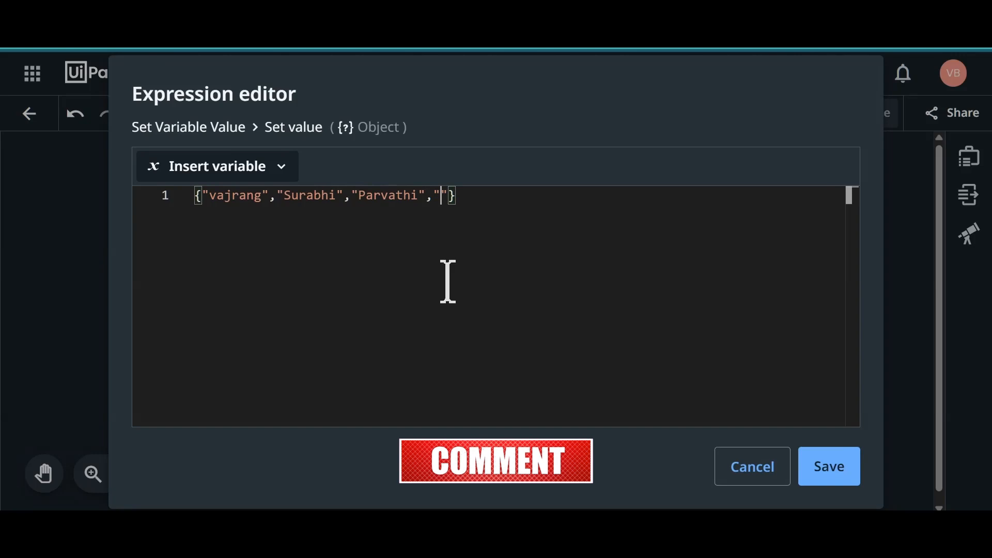
{"action": "type", "text": "Narende"}
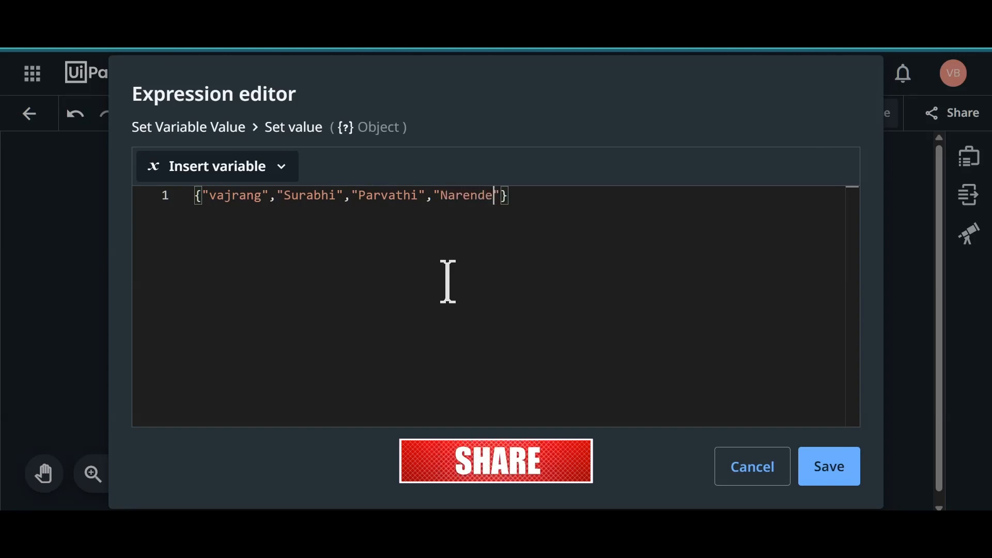
{"action": "type", "text": "r"}
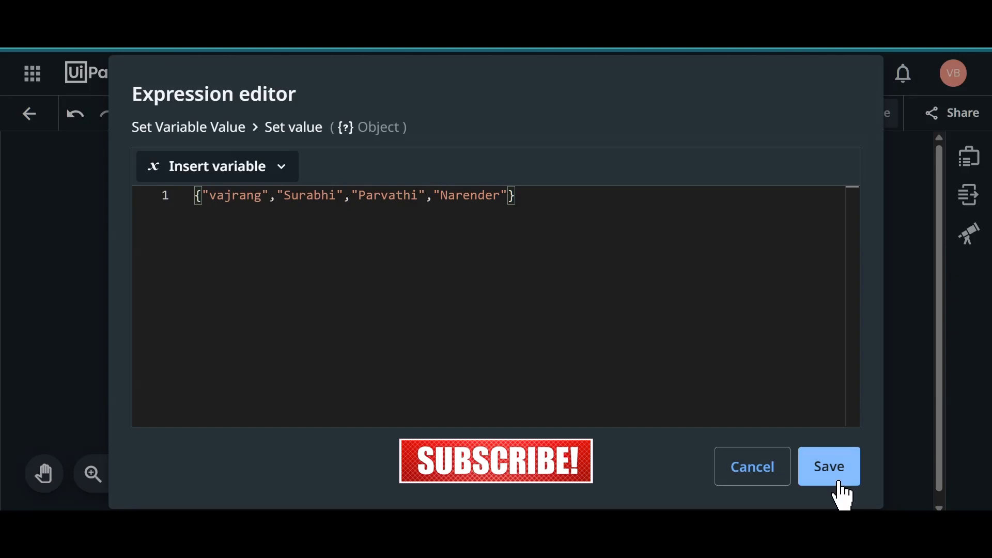
{"action": "left_click", "coordinate": [827, 466]}
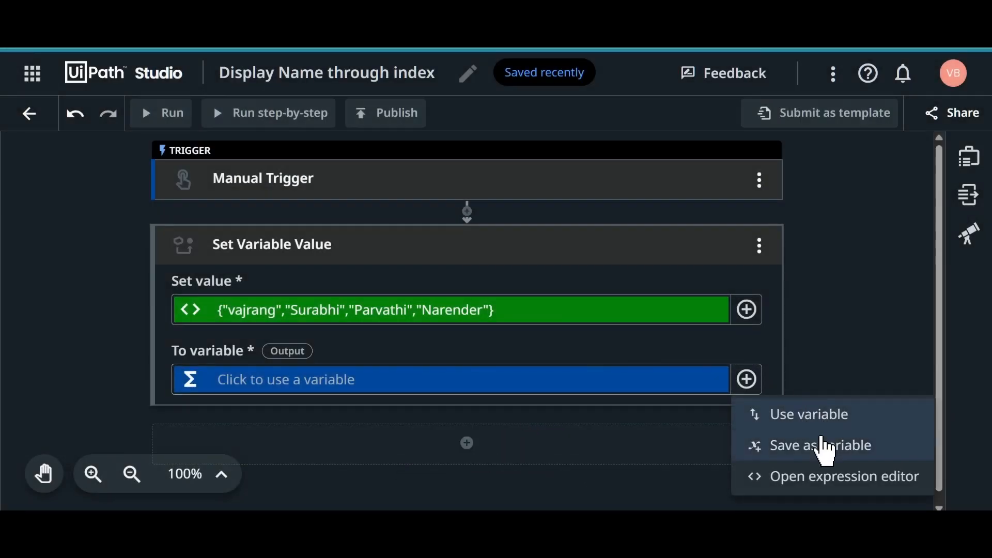
Step: Create the String[] variable arrNames to receive the names array
{"action": "left_click", "coordinate": [820, 445]}
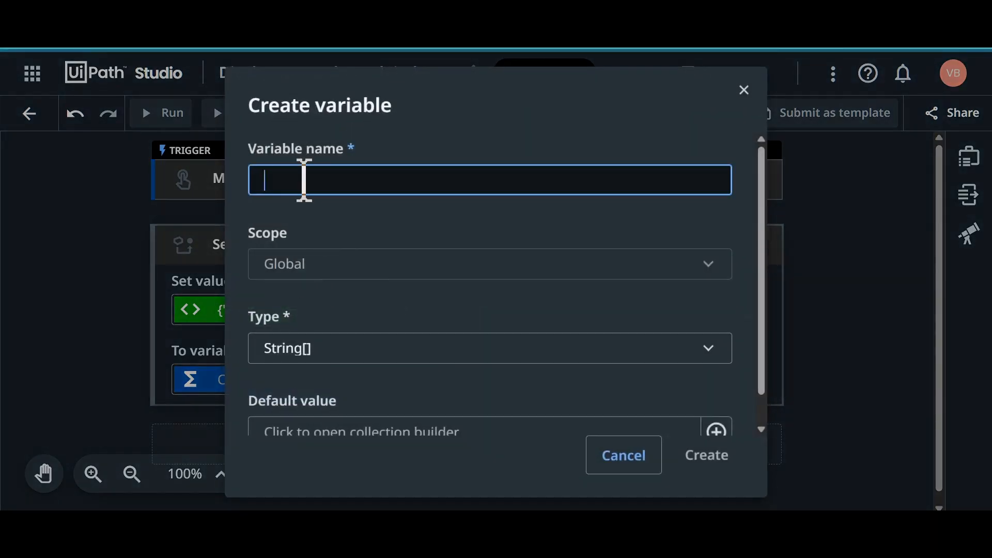
{"action": "type", "text": "arr"}
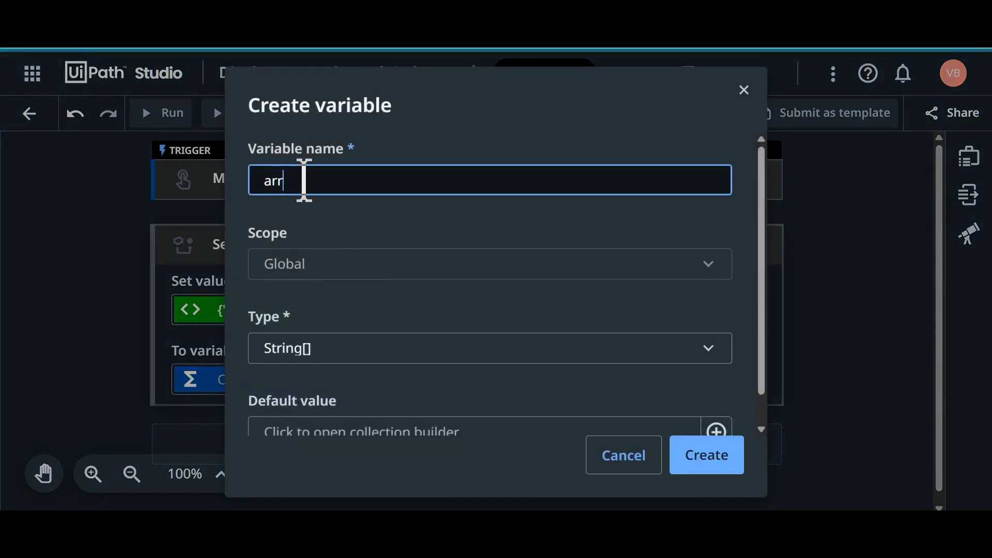
{"action": "type", "text": "St"}
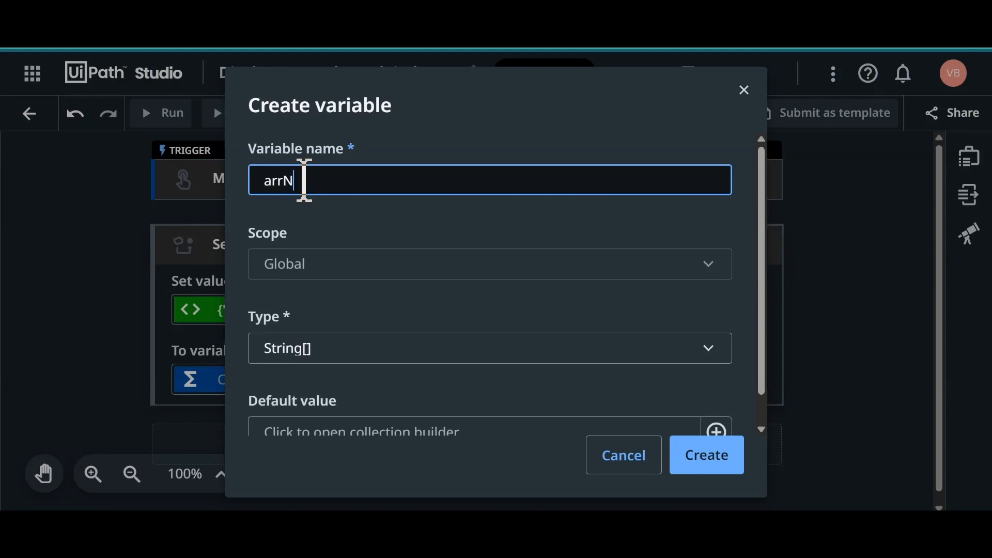
{"action": "type", "text": "ames"}
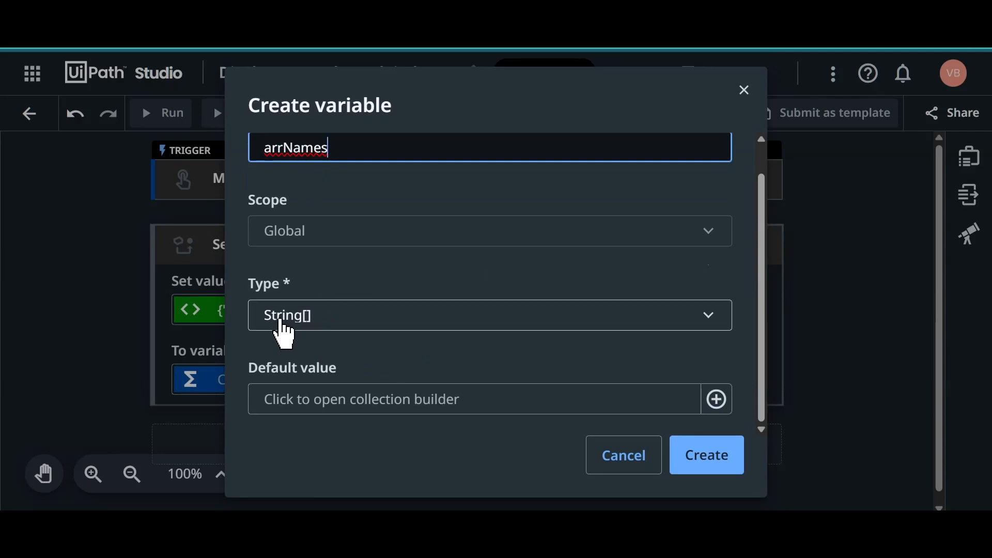
{"action": "mouse_move", "coordinate": [295, 341]}
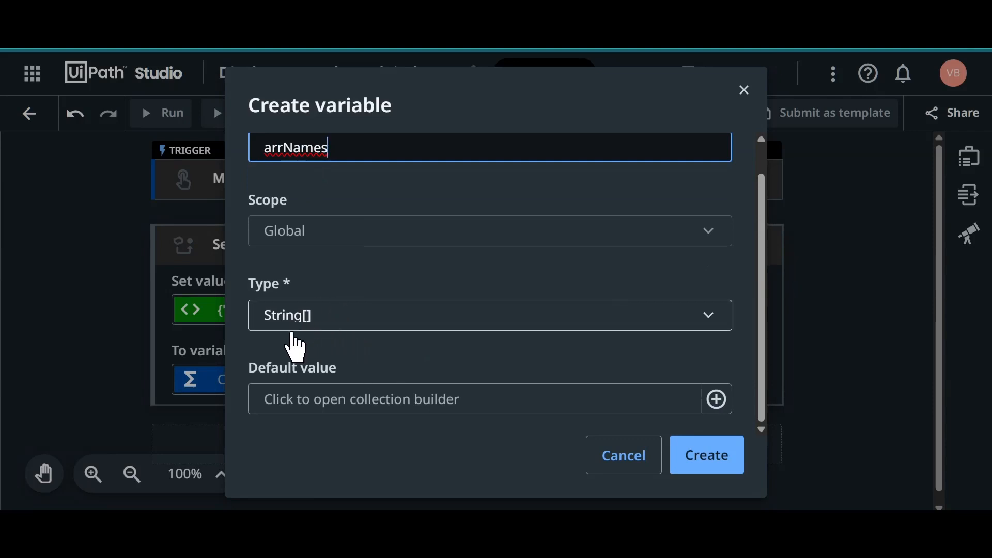
{"action": "mouse_move", "coordinate": [297, 322]}
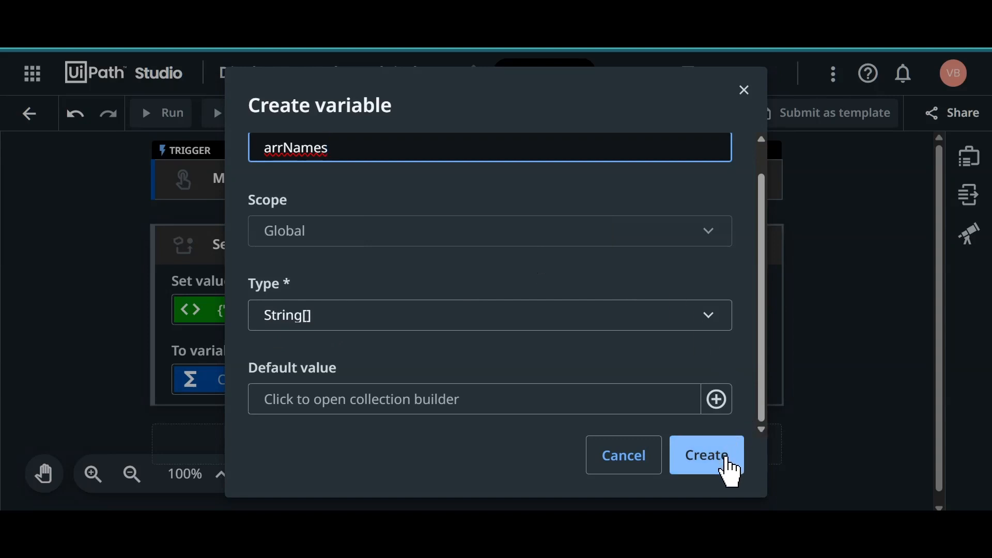
{"action": "left_click", "coordinate": [705, 455]}
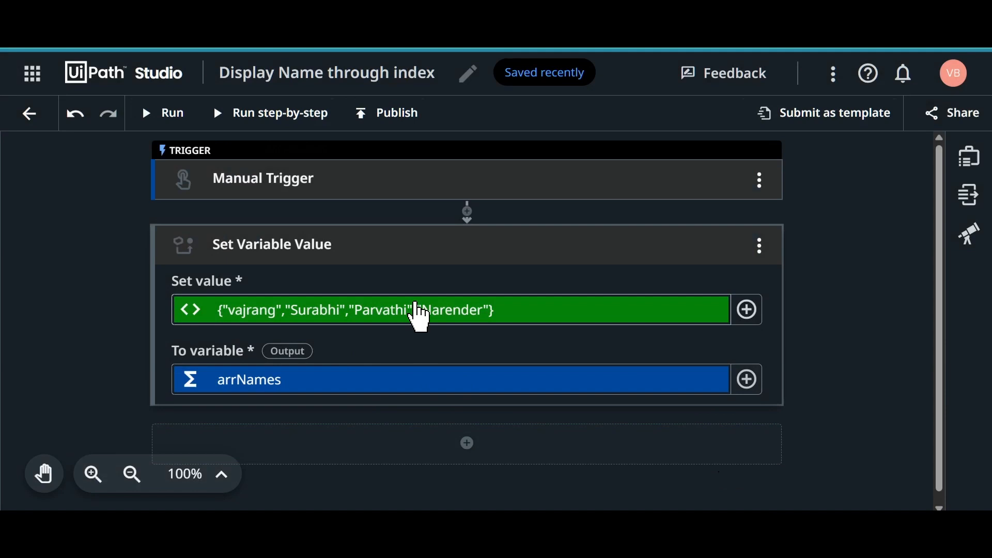
{"action": "left_click", "coordinate": [466, 442]}
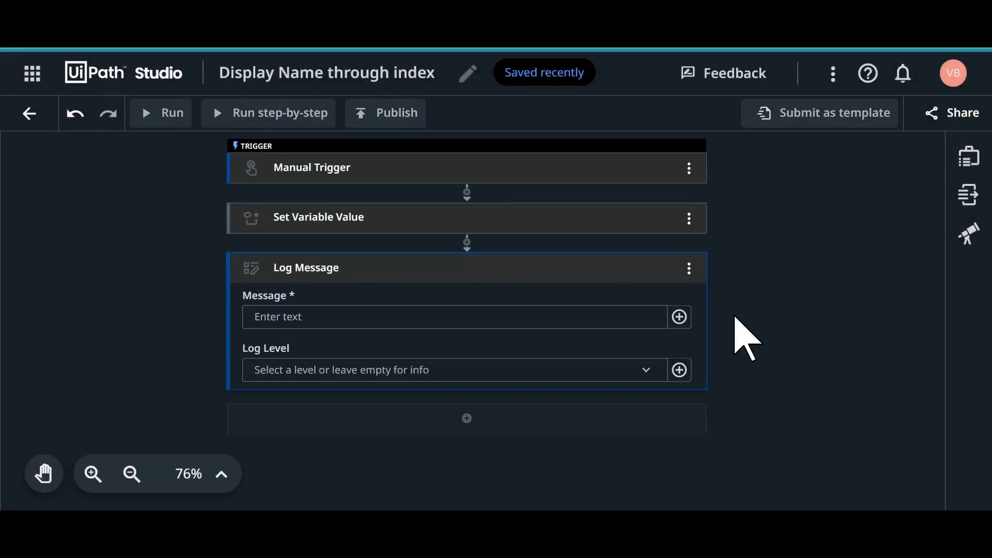
Step: Set the Log Message's Message expression to arrNames(0)
{"action": "left_click", "coordinate": [453, 316]}
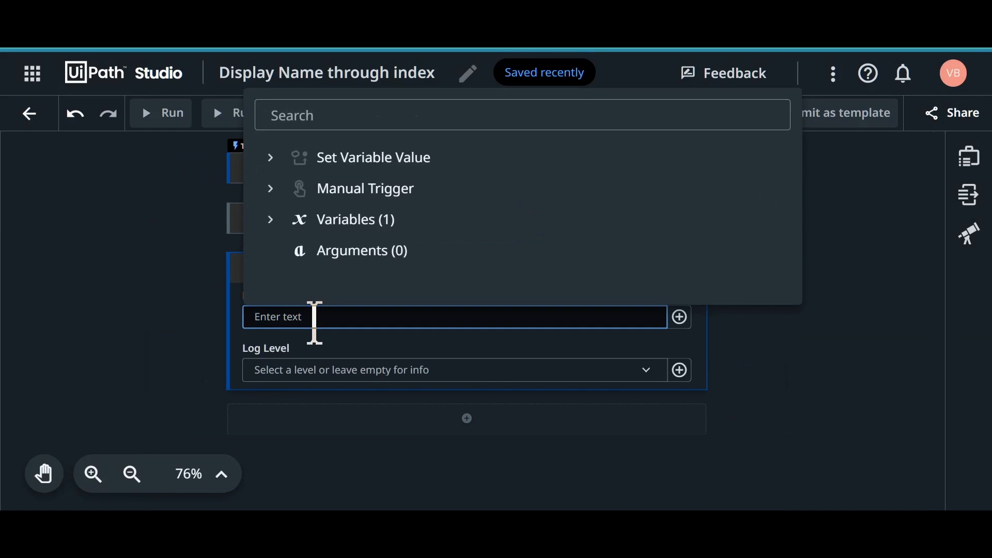
{"action": "left_click", "coordinate": [678, 316]}
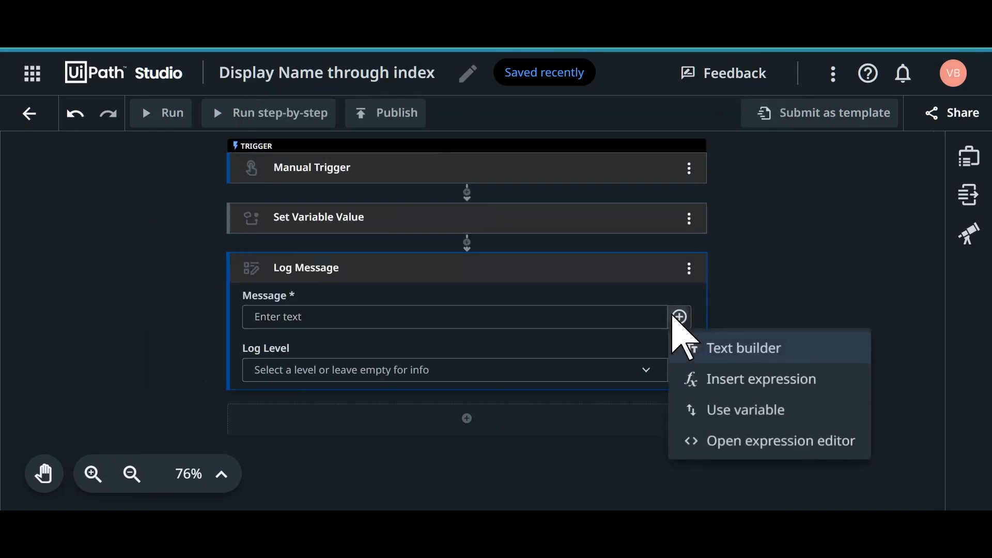
{"action": "left_click", "coordinate": [781, 440]}
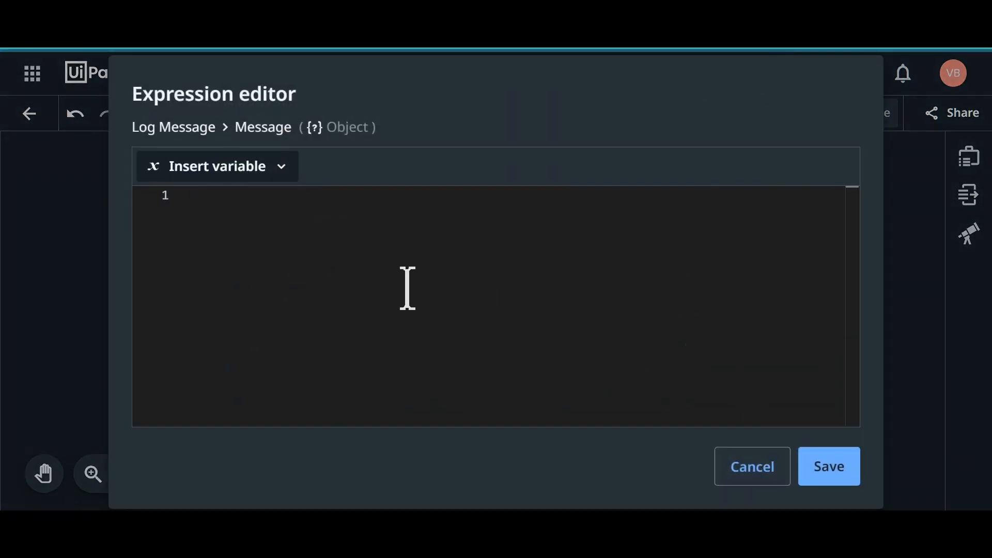
{"action": "type", "text": "arr"}
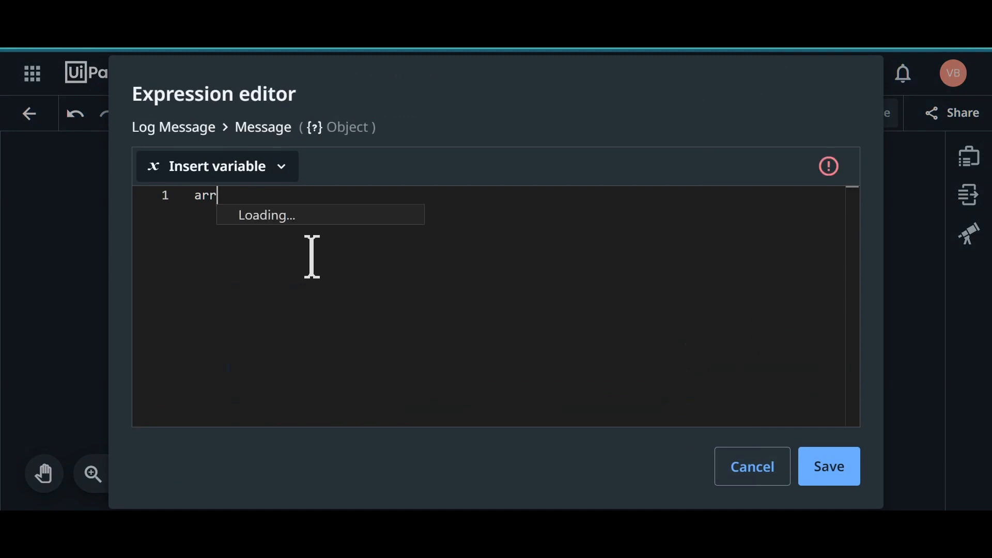
{"action": "type", "text": "Names"}
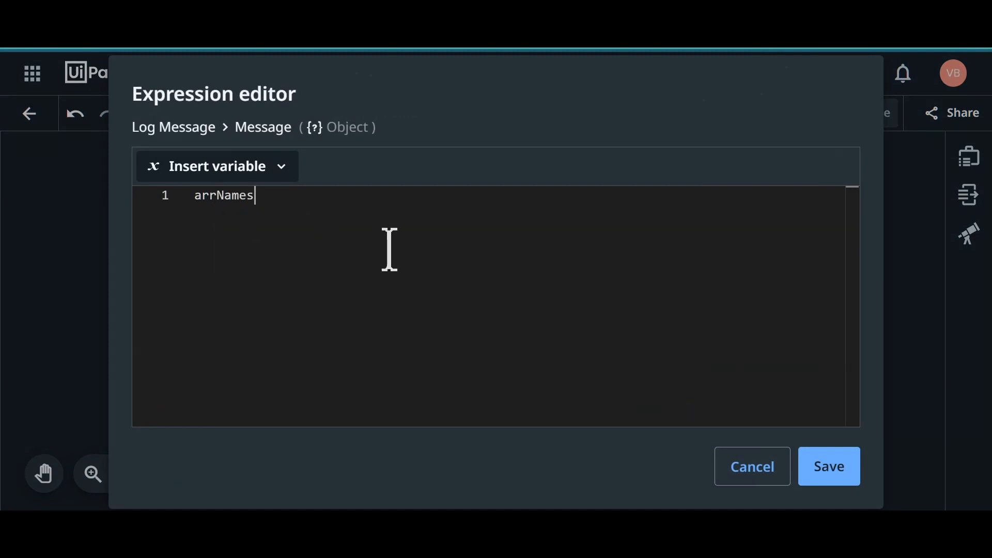
{"action": "type", "text": "(0)"}
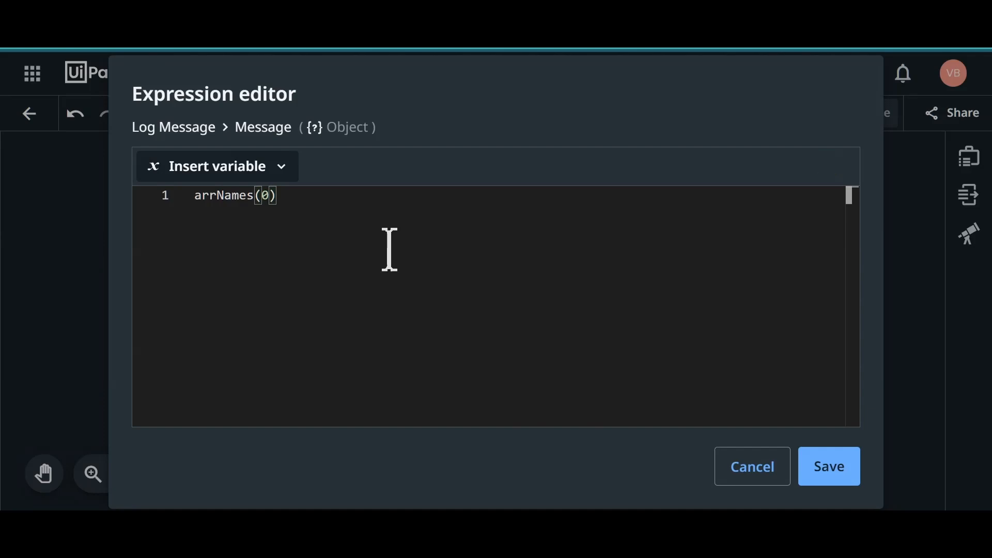
{"action": "left_click", "coordinate": [827, 466]}
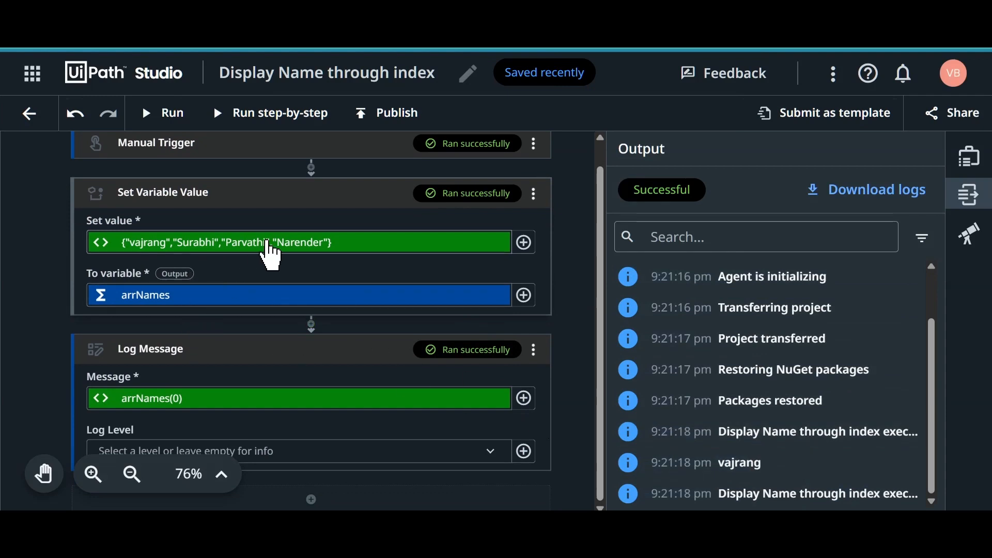
{"action": "mouse_move", "coordinate": [307, 253]}
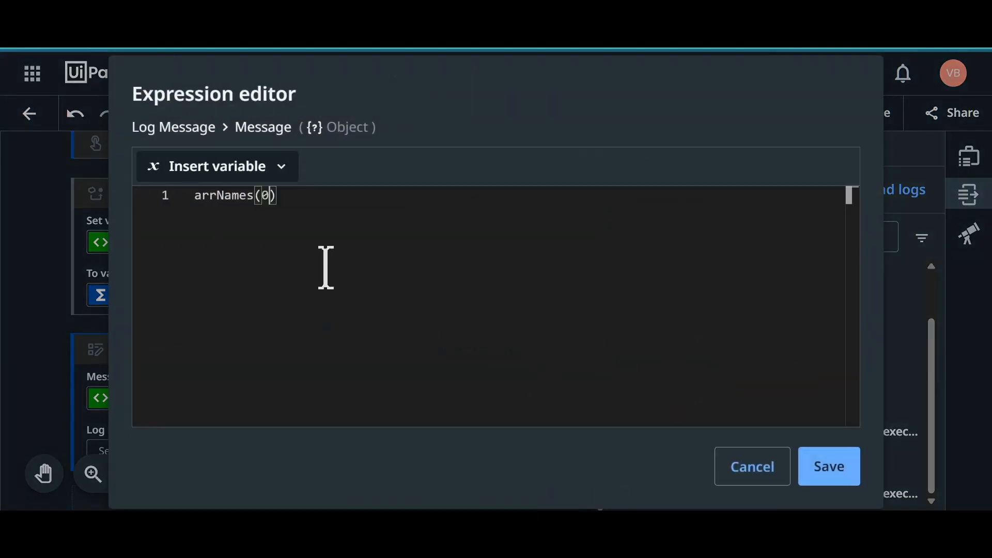
{"action": "mouse_move", "coordinate": [594, 275]}
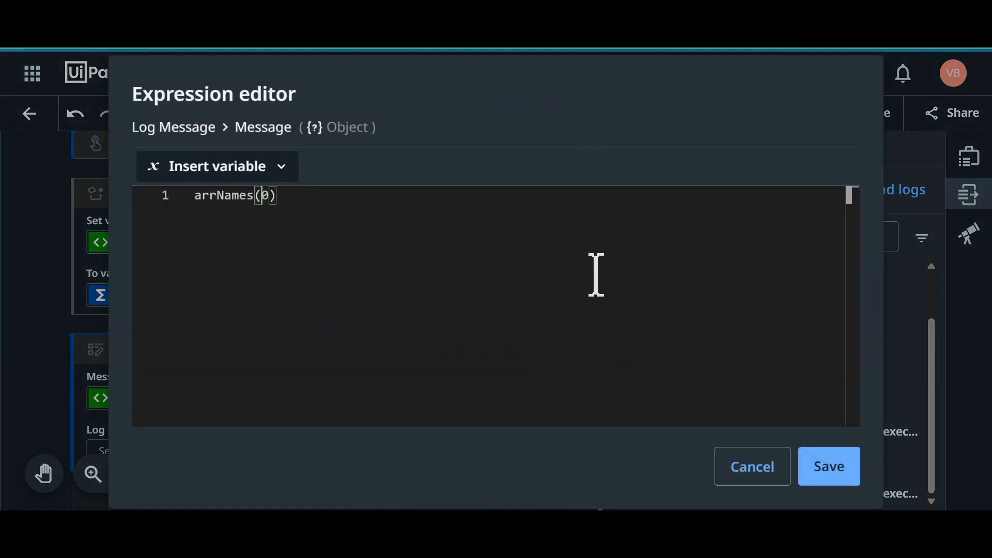
Step: Change the message index to arrNames(3) and run the workflow to log Narender
{"action": "type", "text": "3"}
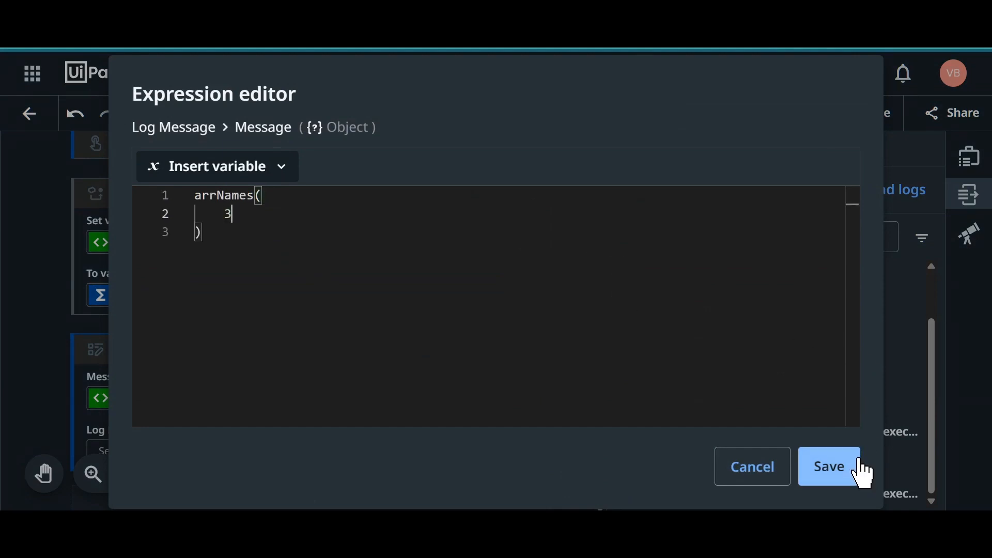
{"action": "left_click", "coordinate": [828, 466]}
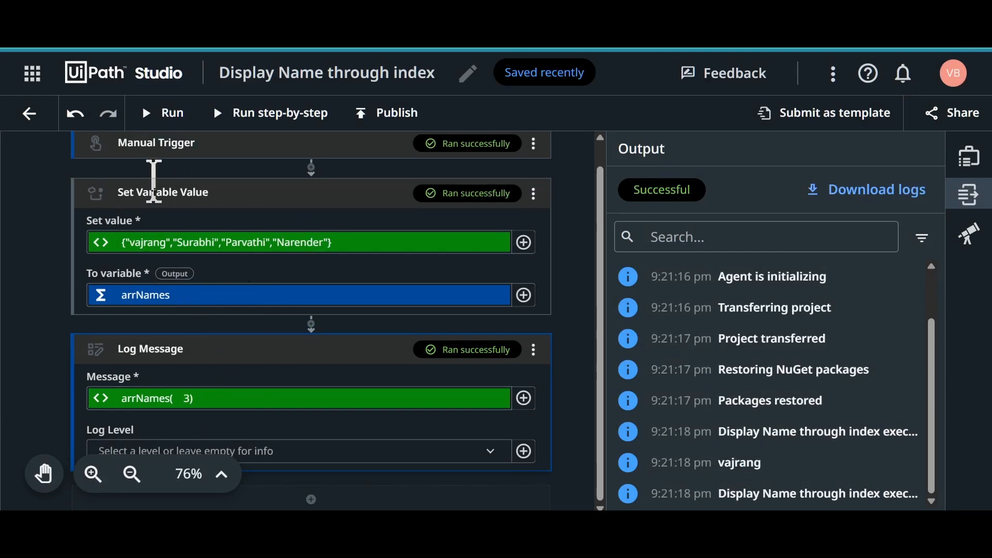
{"action": "left_click", "coordinate": [162, 113]}
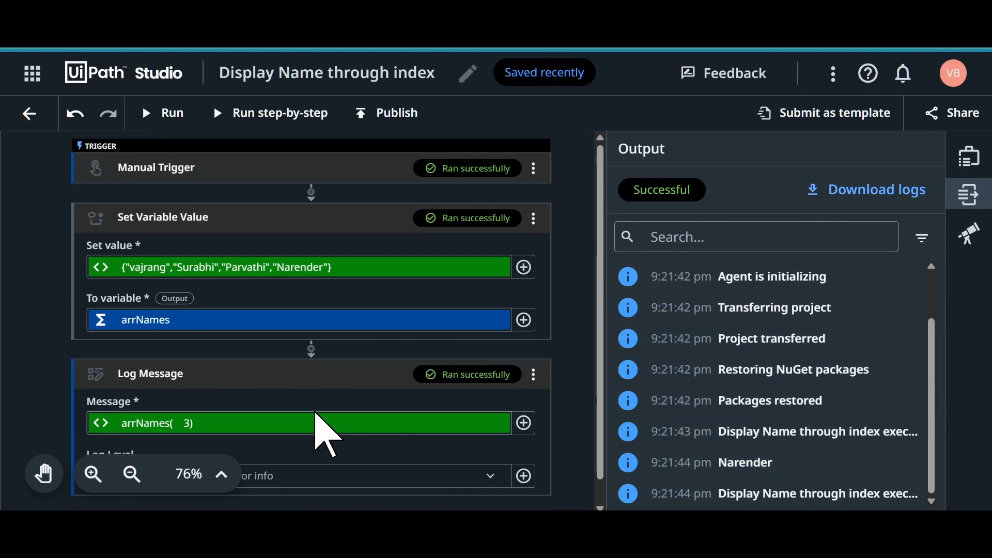
{"action": "mouse_move", "coordinate": [234, 351]}
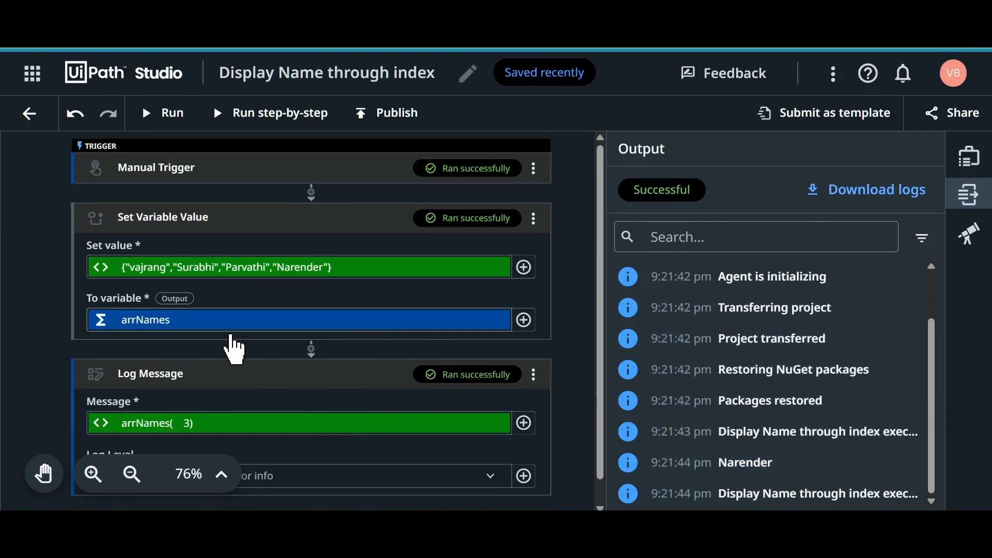
Step: Change the message expression to arrNames(0)+arrNames(1)+arrNames(2)+arrNames(3)
{"action": "left_click", "coordinate": [523, 319]}
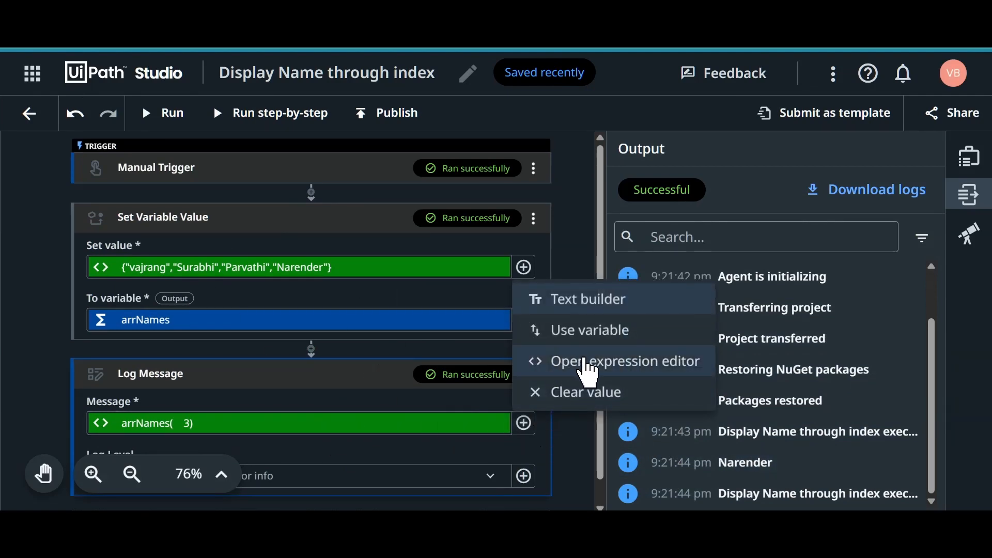
{"action": "left_click", "coordinate": [624, 361]}
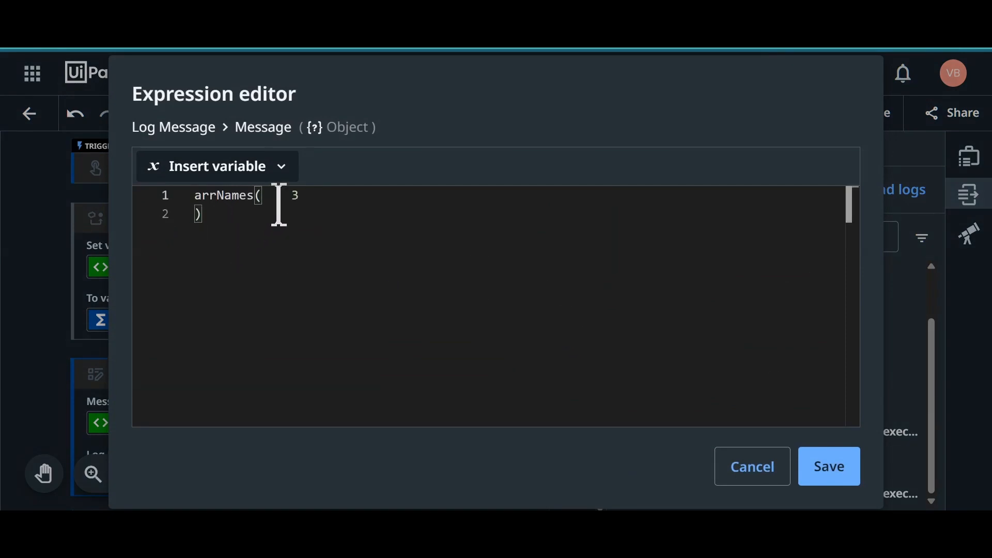
{"action": "type", "text": "0"}
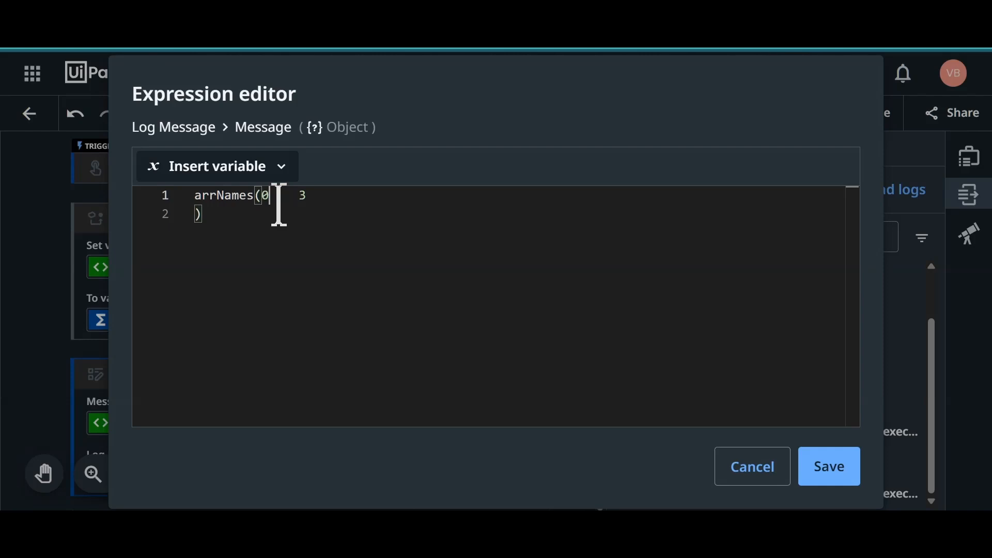
{"action": "type", "text": ")"}
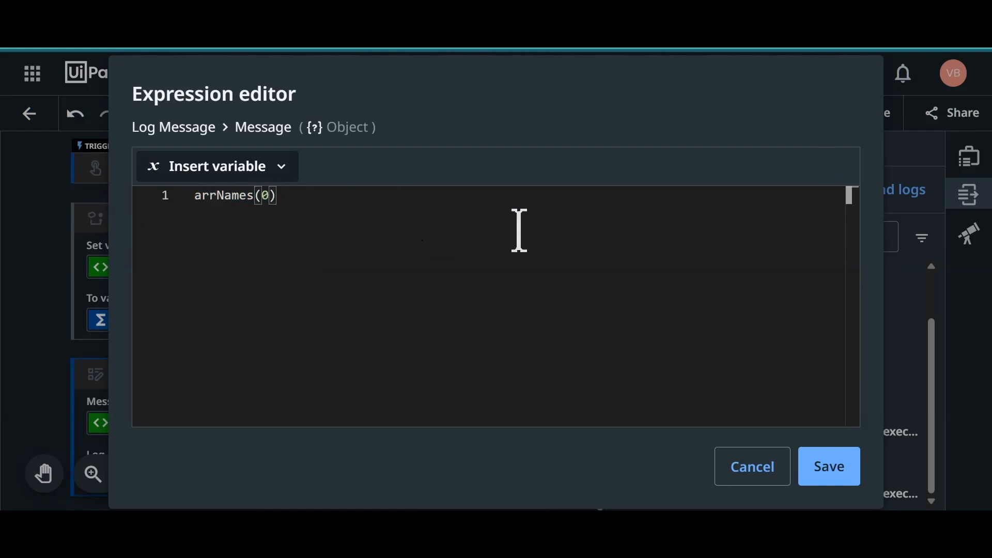
{"action": "type", "text": "+arrNames(1)"}
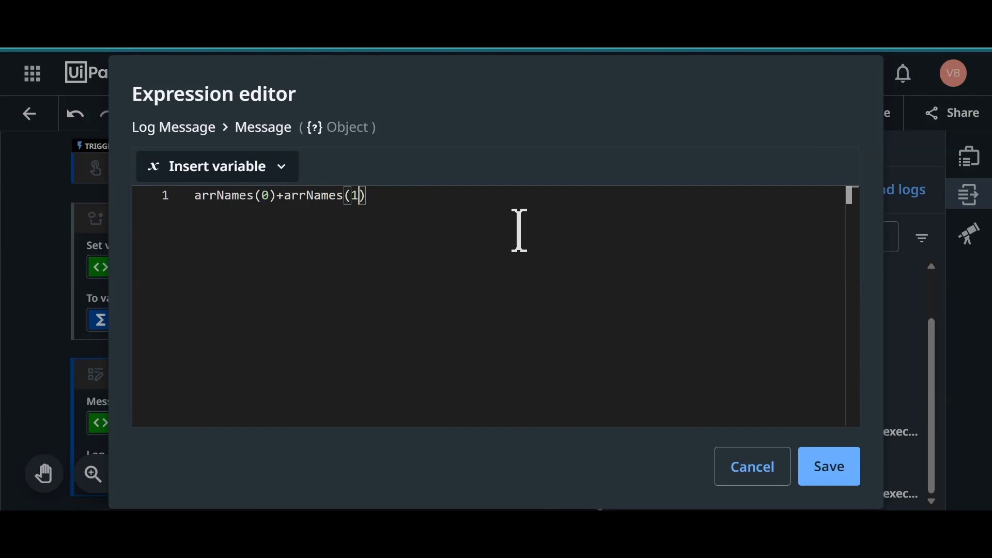
{"action": "type", "text": "+"}
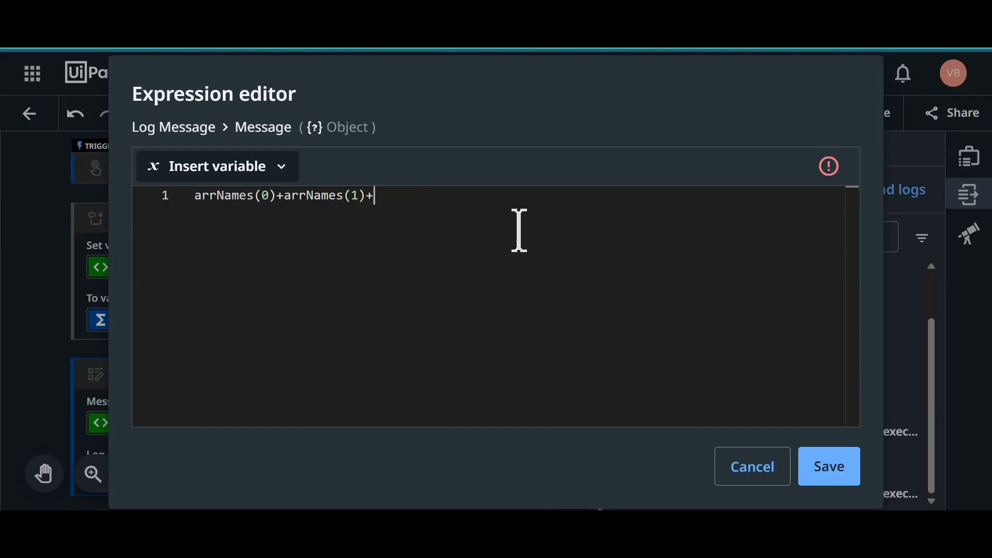
{"action": "type", "text": "arrNames(2)"}
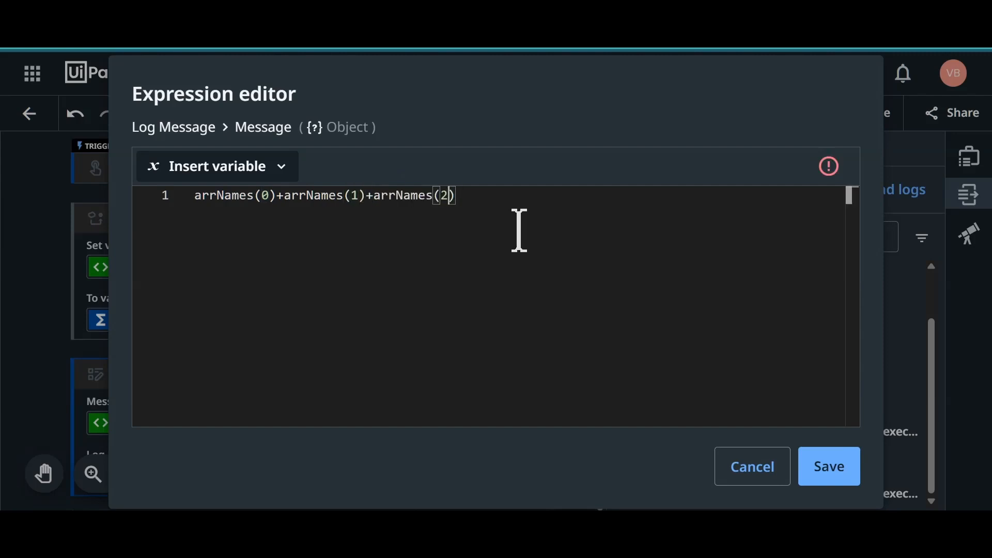
{"action": "type", "text": "+arrNames(0)"}
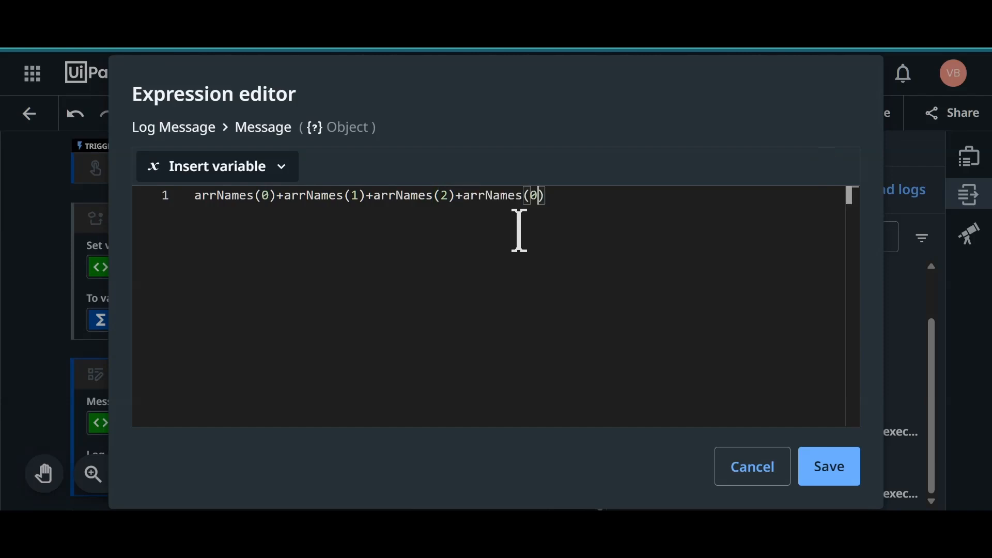
{"action": "type", "text": "3"}
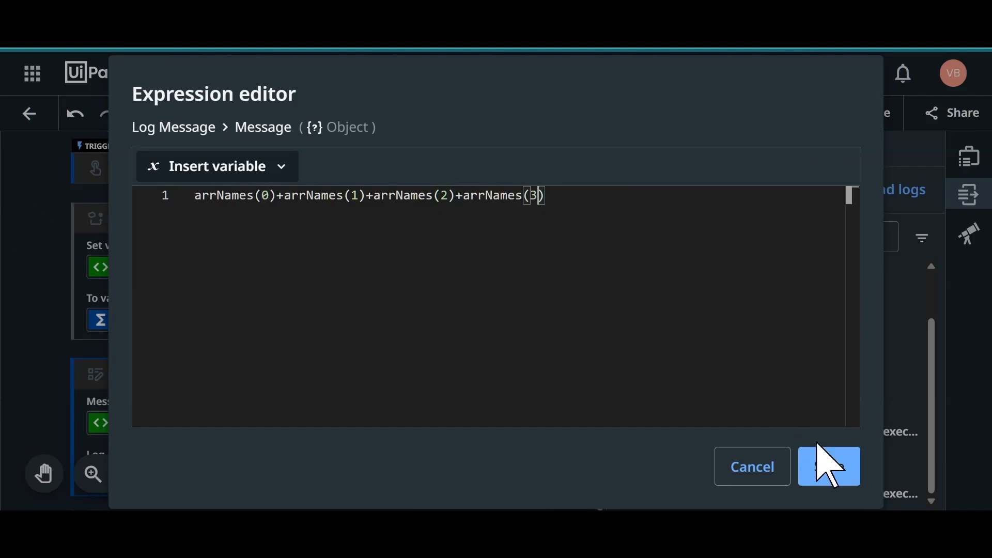
{"action": "left_click", "coordinate": [828, 466]}
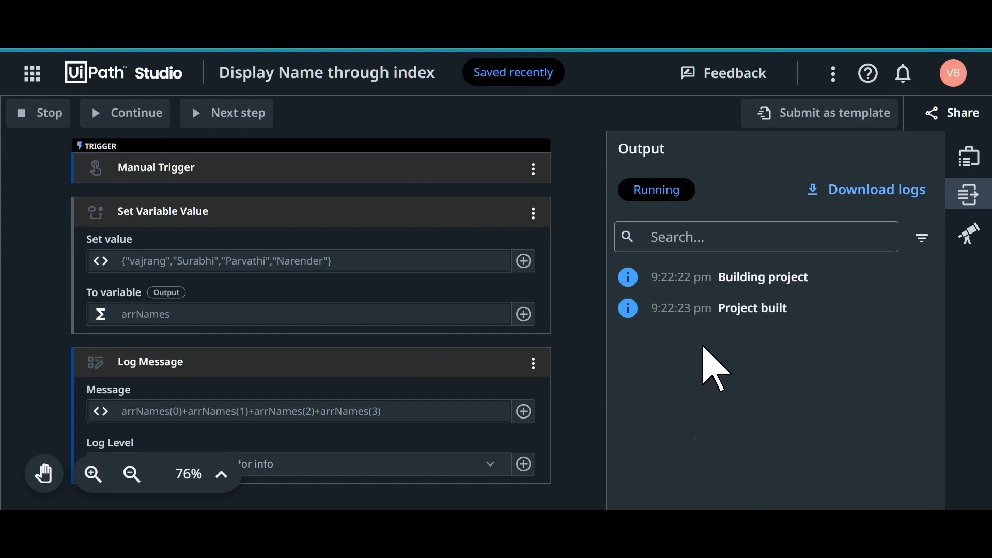
{"action": "mouse_move", "coordinate": [746, 363]}
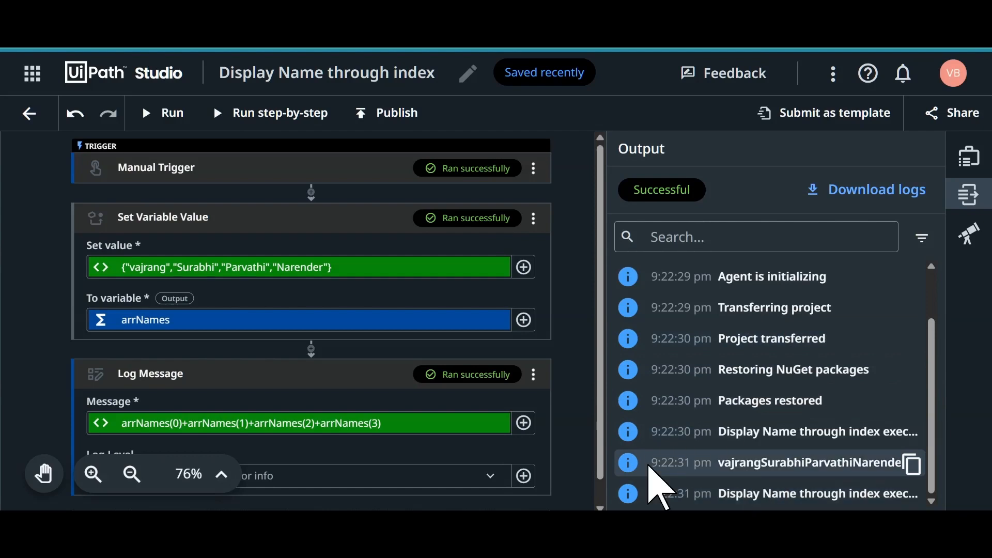
{"action": "mouse_move", "coordinate": [830, 462]}
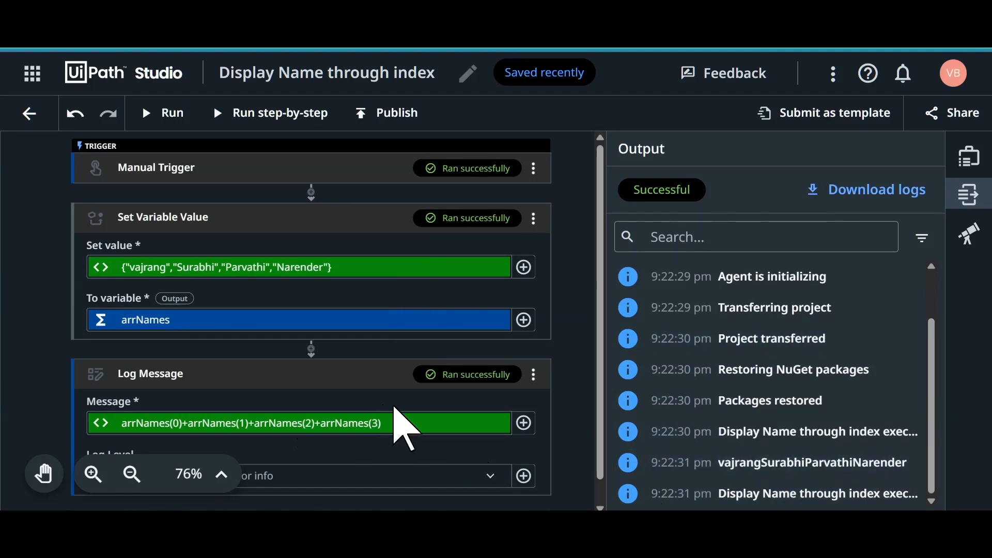
{"action": "mouse_move", "coordinate": [162, 437]}
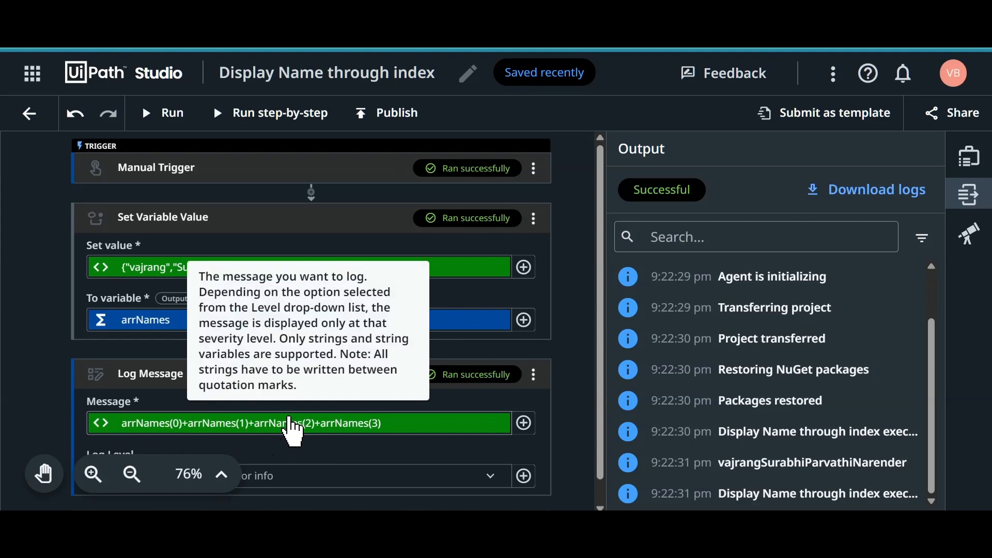
{"action": "mouse_move", "coordinate": [339, 430]}
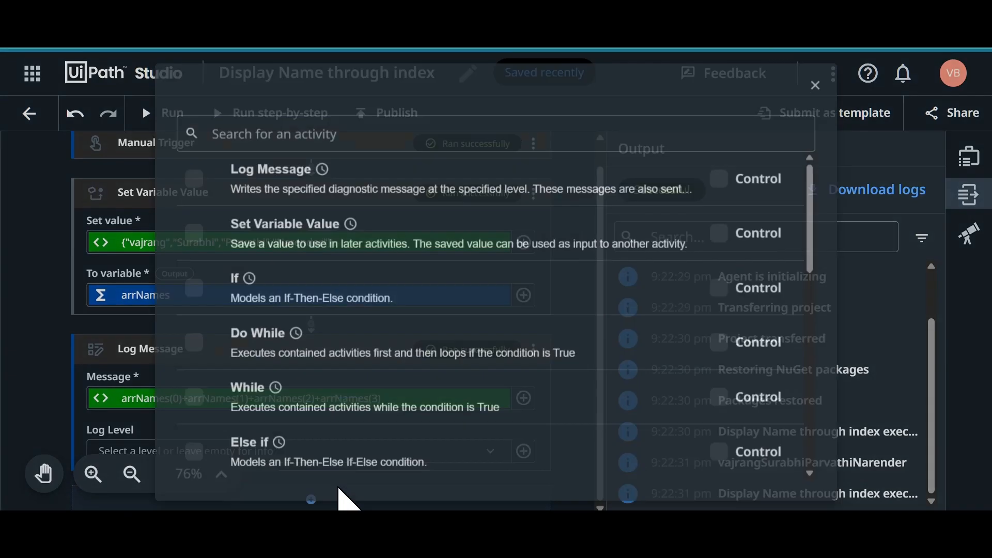
Step: Add a Log Message that logs arrNames, generating a For Each loop over the names
{"action": "type", "text": "log"}
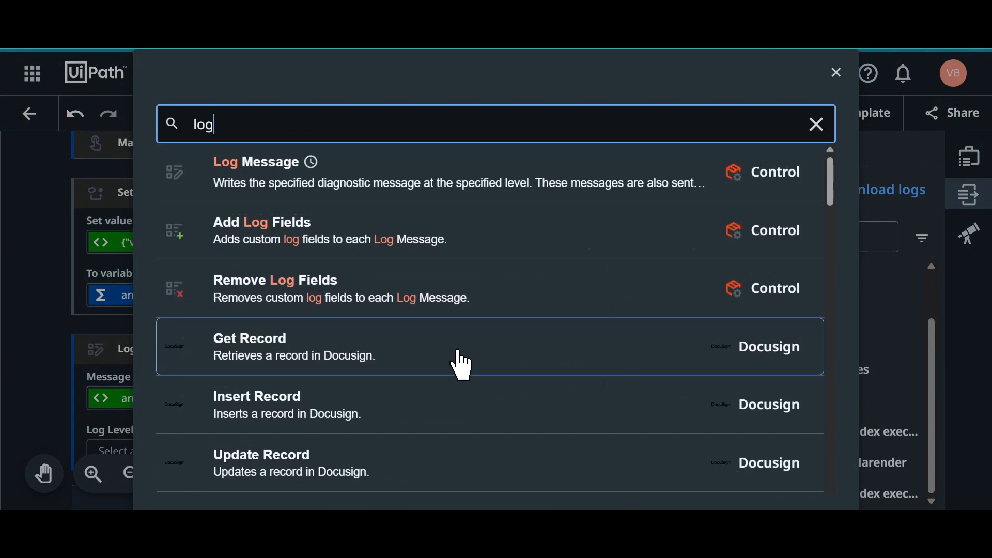
{"action": "left_click", "coordinate": [834, 73]}
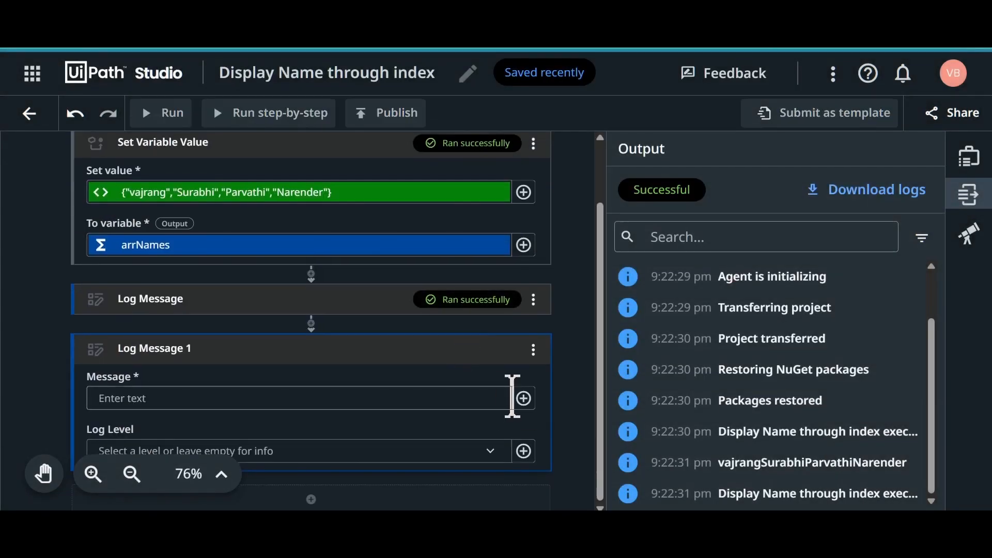
{"action": "left_click", "coordinate": [523, 245]}
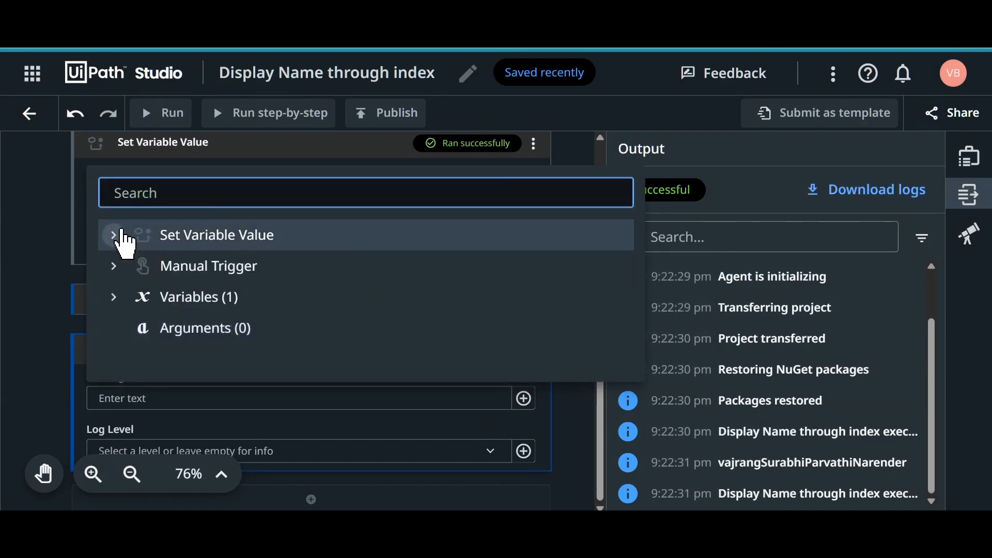
{"action": "left_click", "coordinate": [114, 235]}
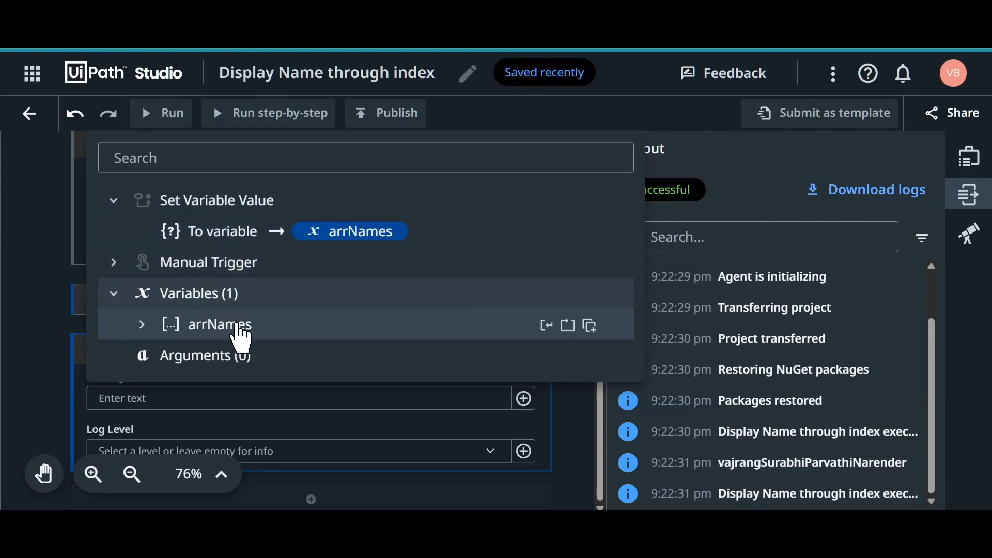
{"action": "left_click", "coordinate": [142, 323]}
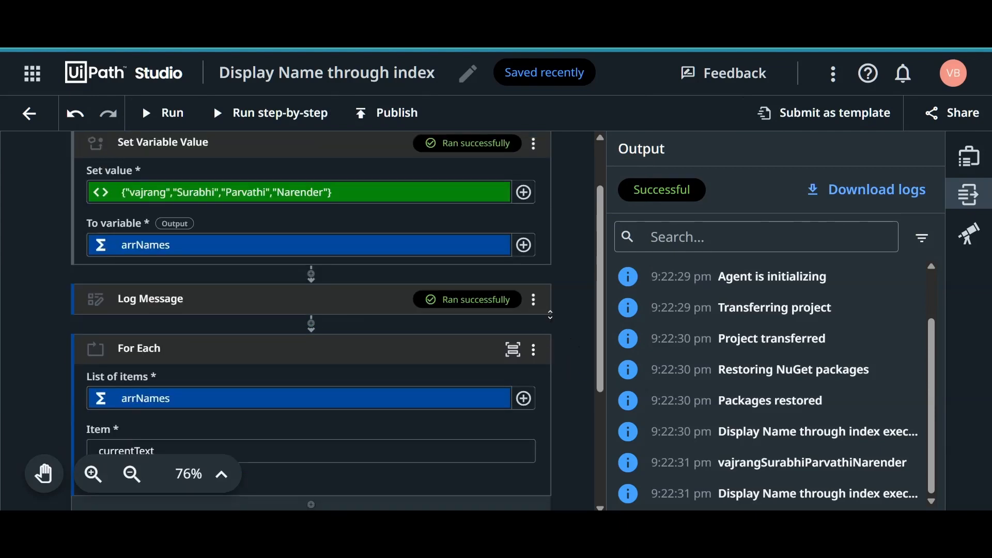
{"action": "scroll", "scroll_direction": "down", "scroll_amount": 3}
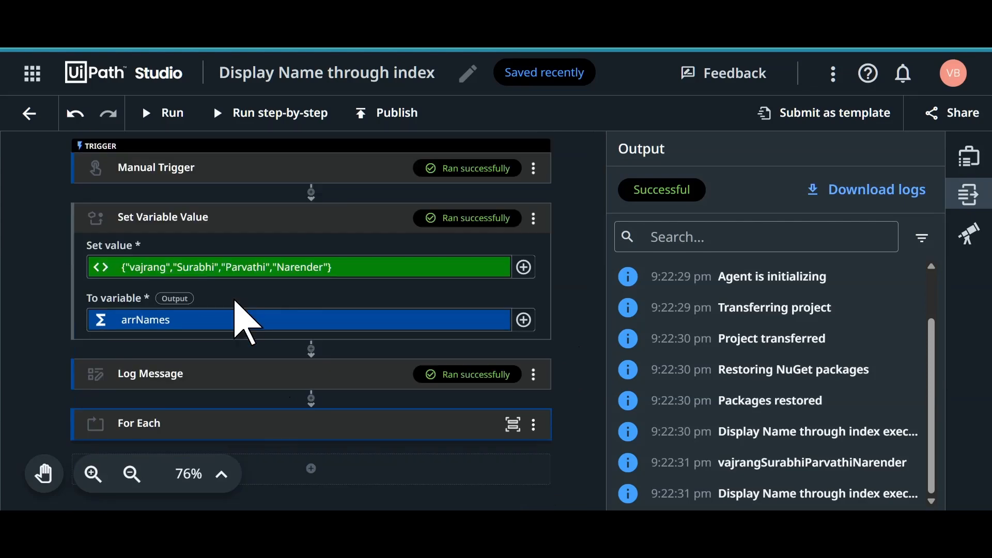
Step: Keep currentText as the loop's message, set Log Level to Warn, and review the output
{"action": "scroll", "scroll_direction": "down", "scroll_amount": 3}
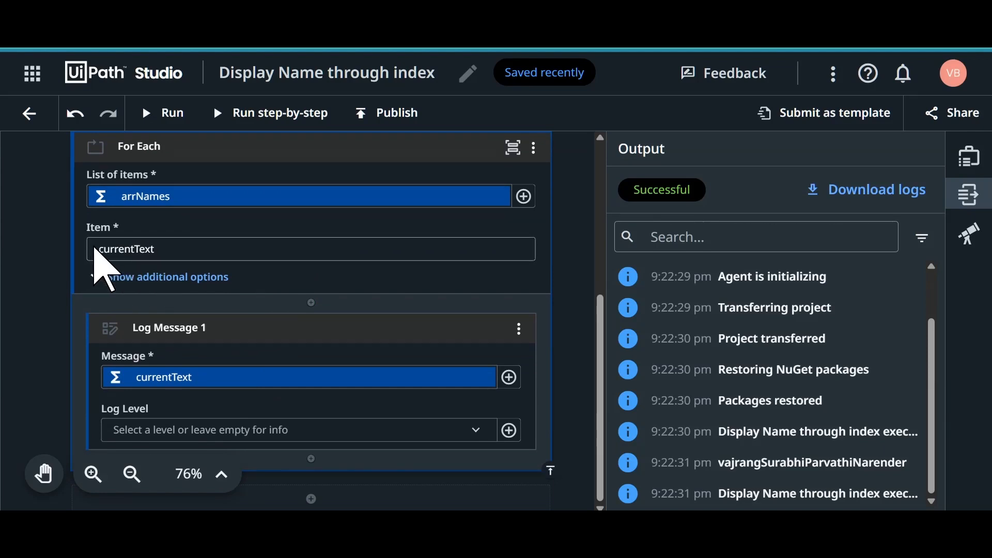
{"action": "double_click", "coordinate": [126, 248]}
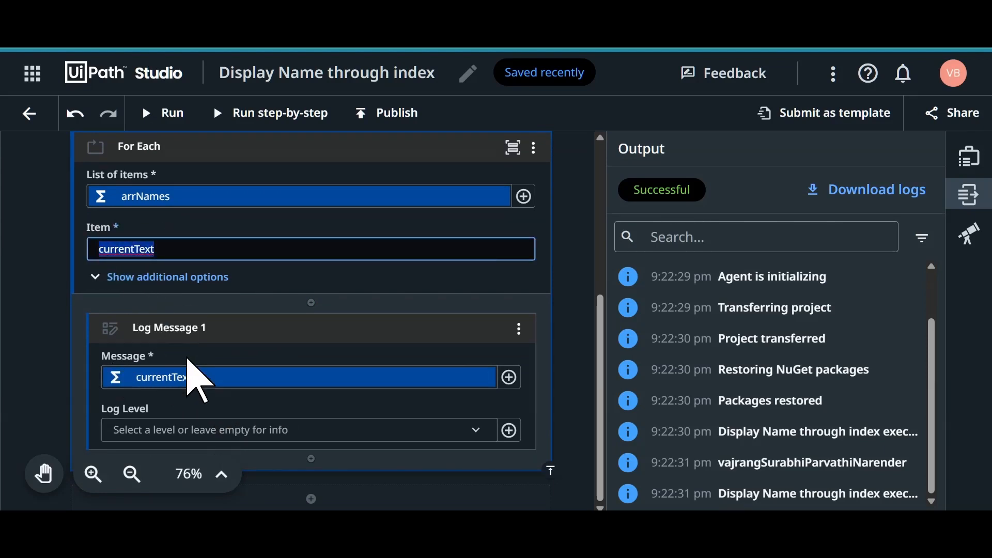
{"action": "mouse_move", "coordinate": [167, 385]}
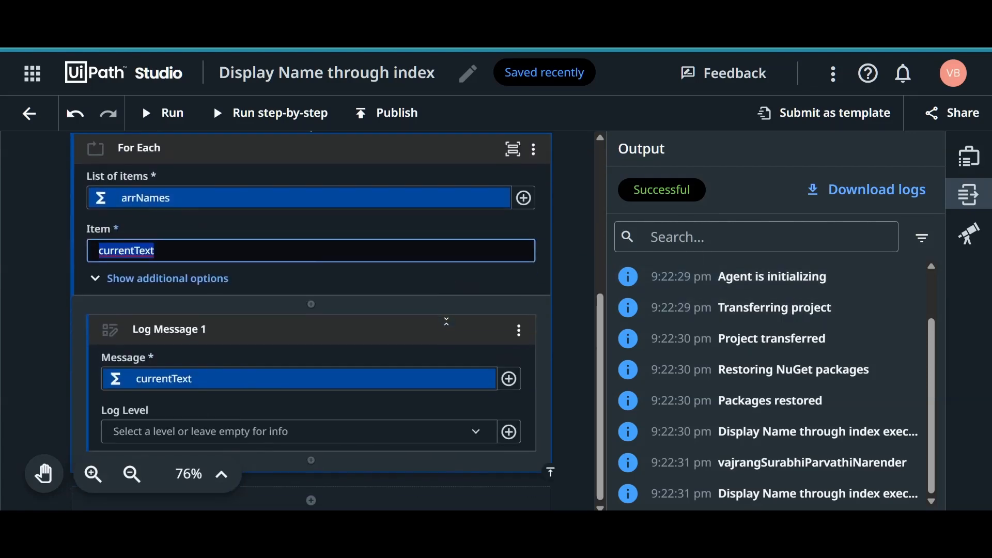
{"action": "left_click", "coordinate": [294, 431]}
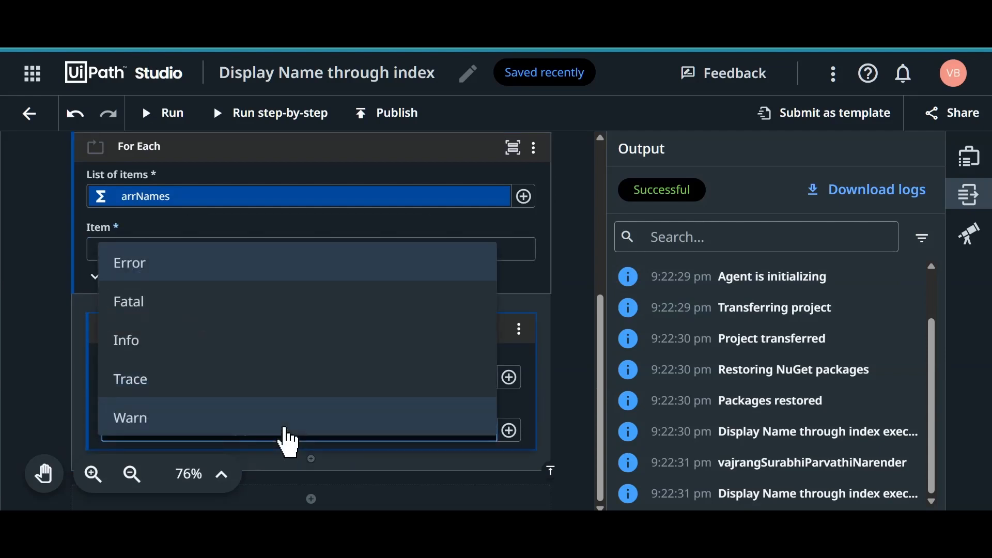
{"action": "left_click", "coordinate": [130, 417]}
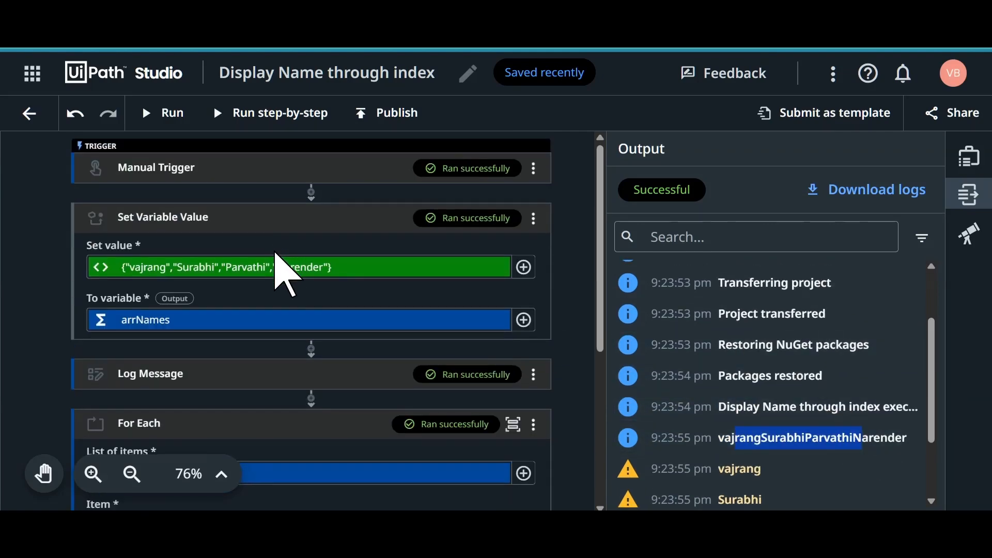
{"action": "scroll", "scroll_direction": "down", "scroll_amount": 3}
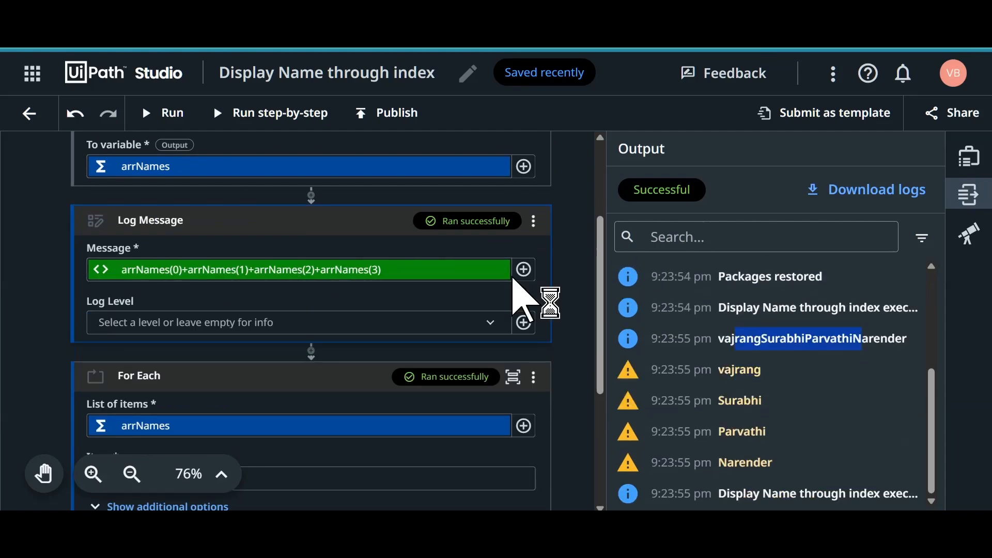
{"action": "scroll", "scroll_direction": "down", "scroll_amount": 3}
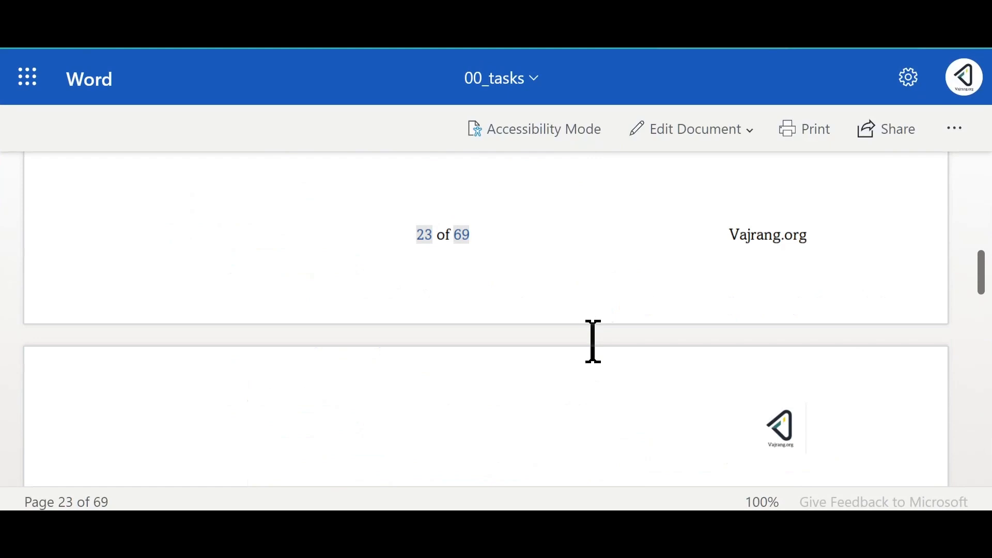
Step: Scroll the 00_tasks document to Step 2 and its sample output printing Vajrang
{"action": "scroll", "scroll_direction": "down", "scroll_amount": 3}
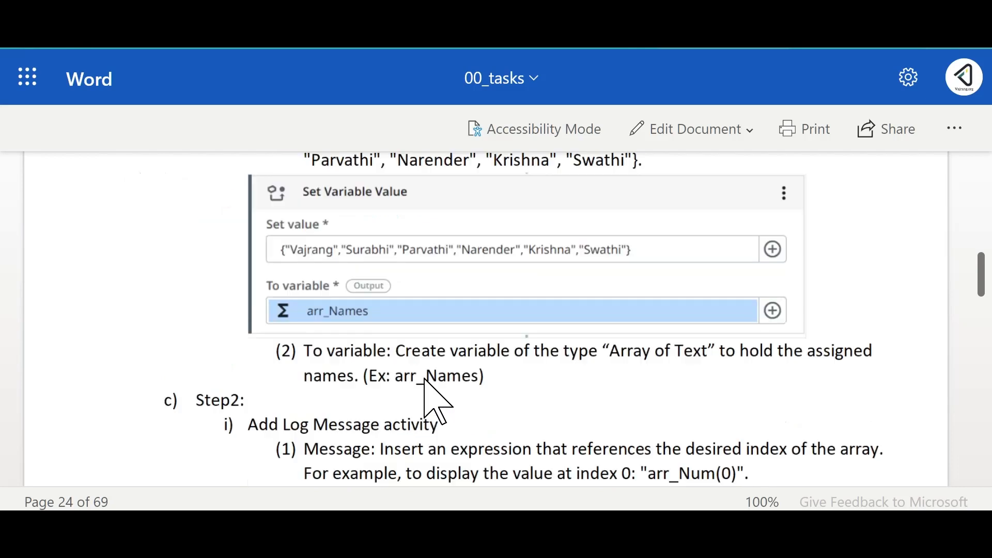
{"action": "mouse_move", "coordinate": [604, 278]}
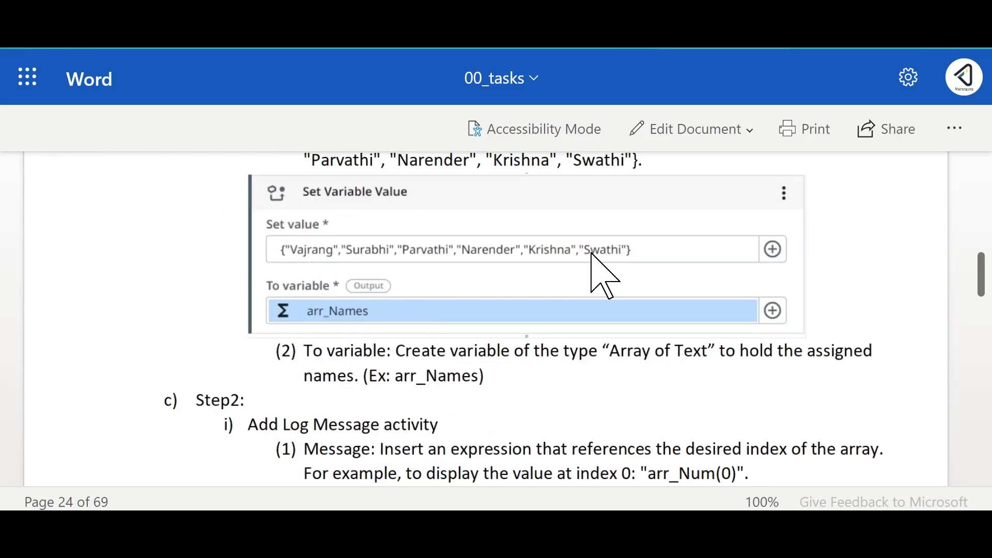
{"action": "scroll", "scroll_direction": "down", "scroll_amount": 3}
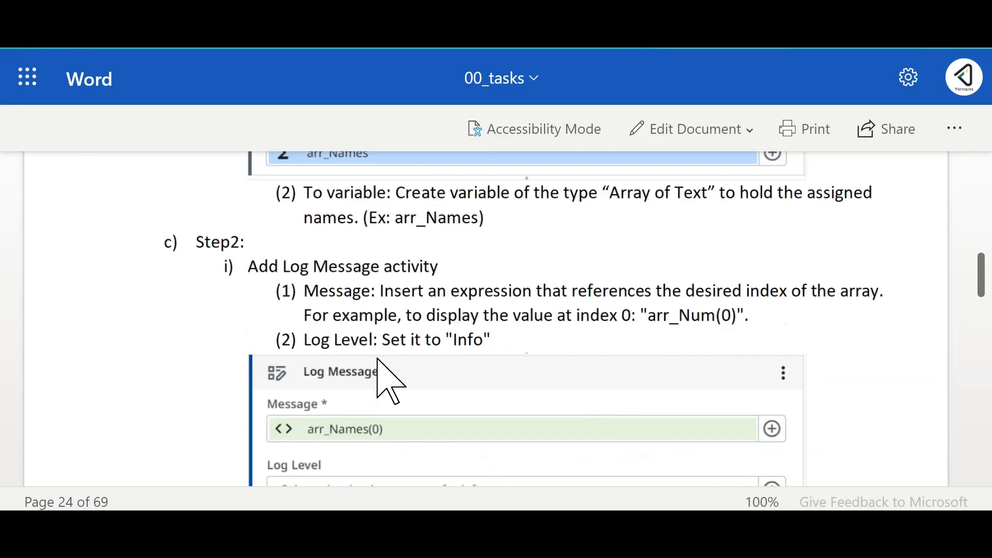
{"action": "scroll", "scroll_direction": "down", "scroll_amount": 3}
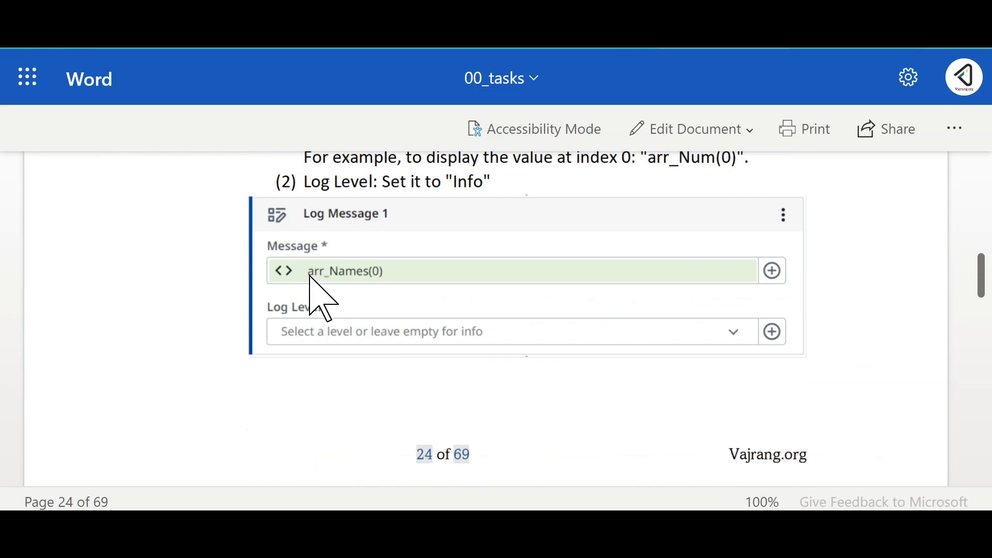
{"action": "mouse_move", "coordinate": [388, 291]}
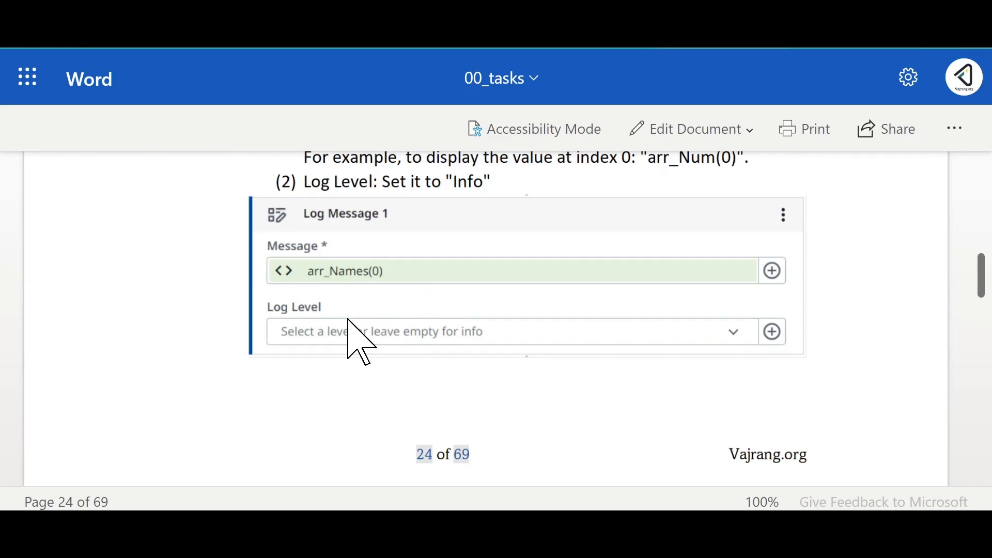
{"action": "scroll", "scroll_direction": "down", "scroll_amount": 3}
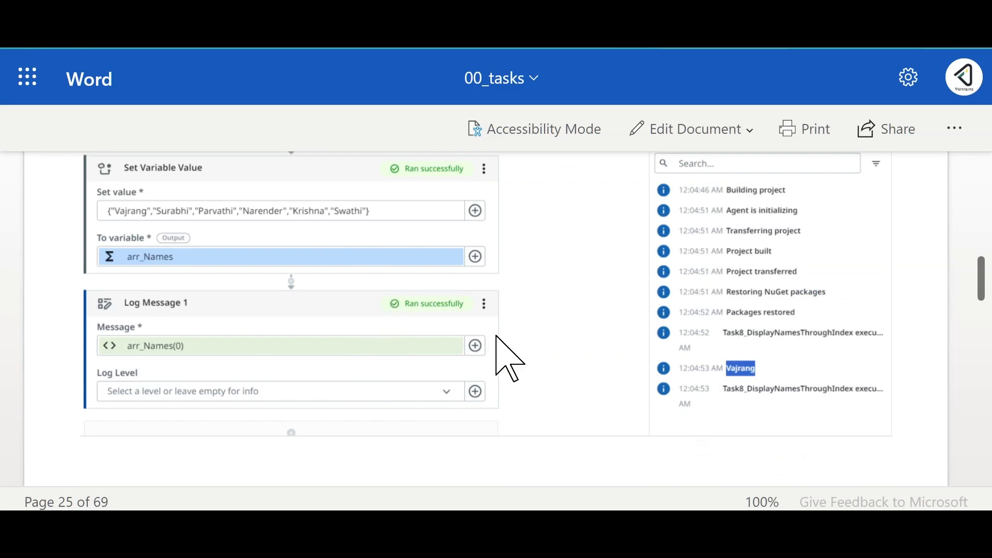
{"action": "mouse_move", "coordinate": [695, 420]}
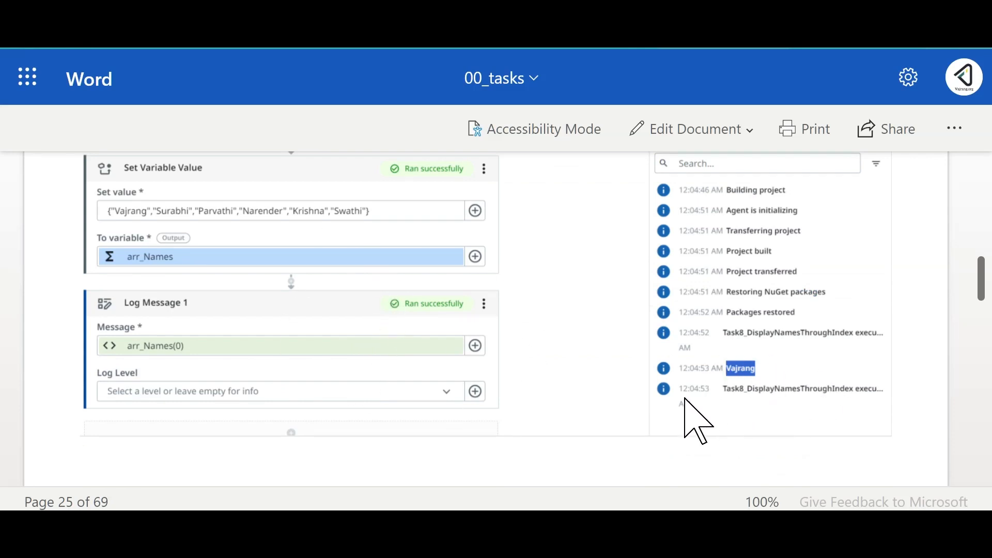